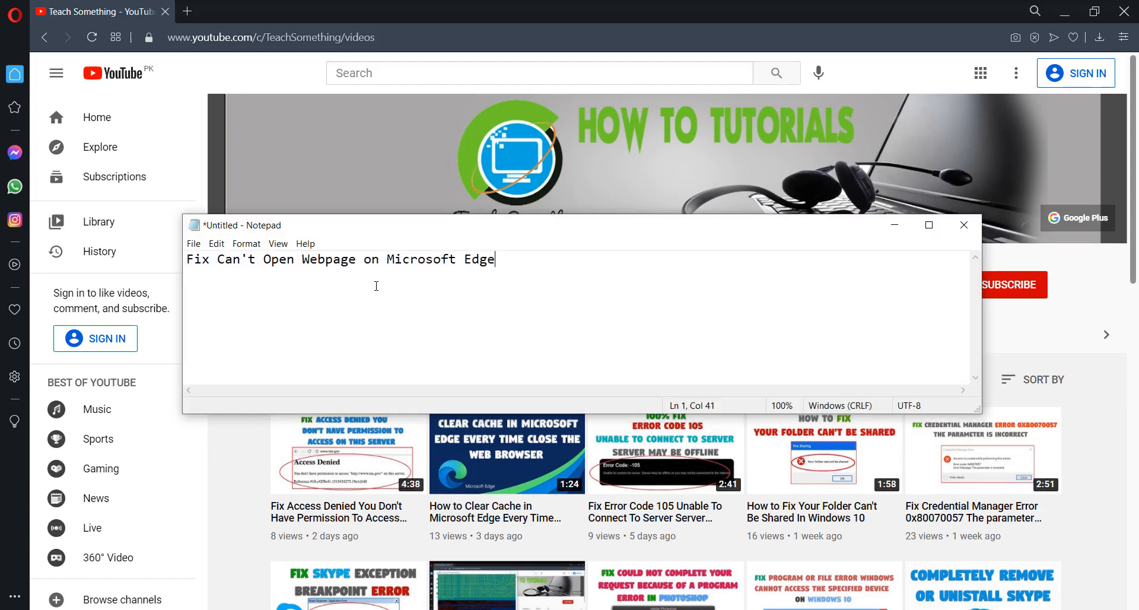
{"action": "mouse_move", "coordinate": [900, 236]}
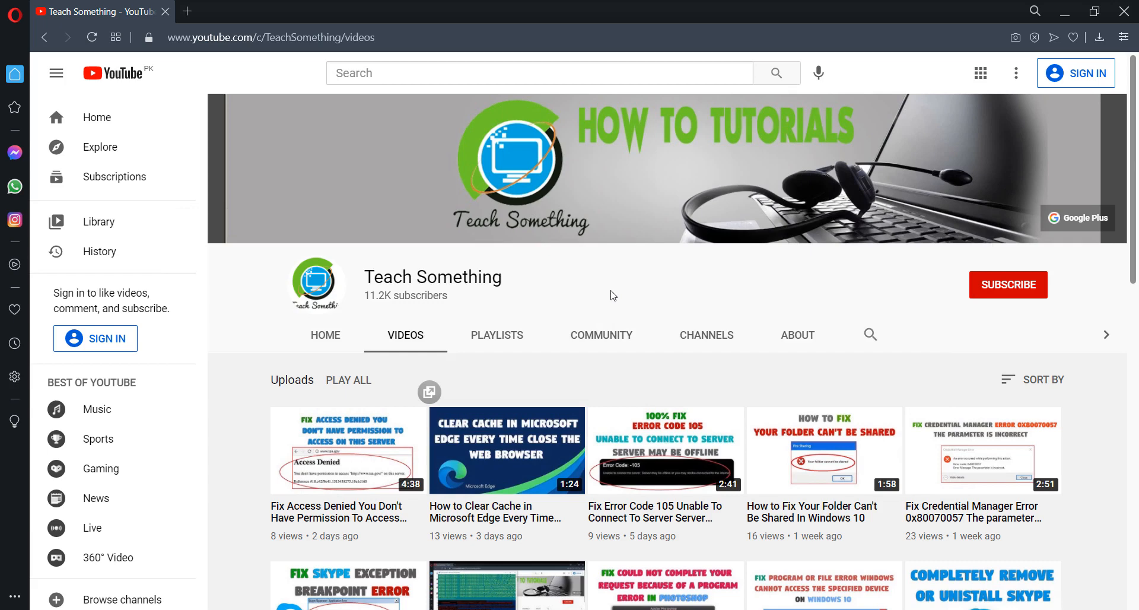
{"action": "mouse_move", "coordinate": [698, 298]}
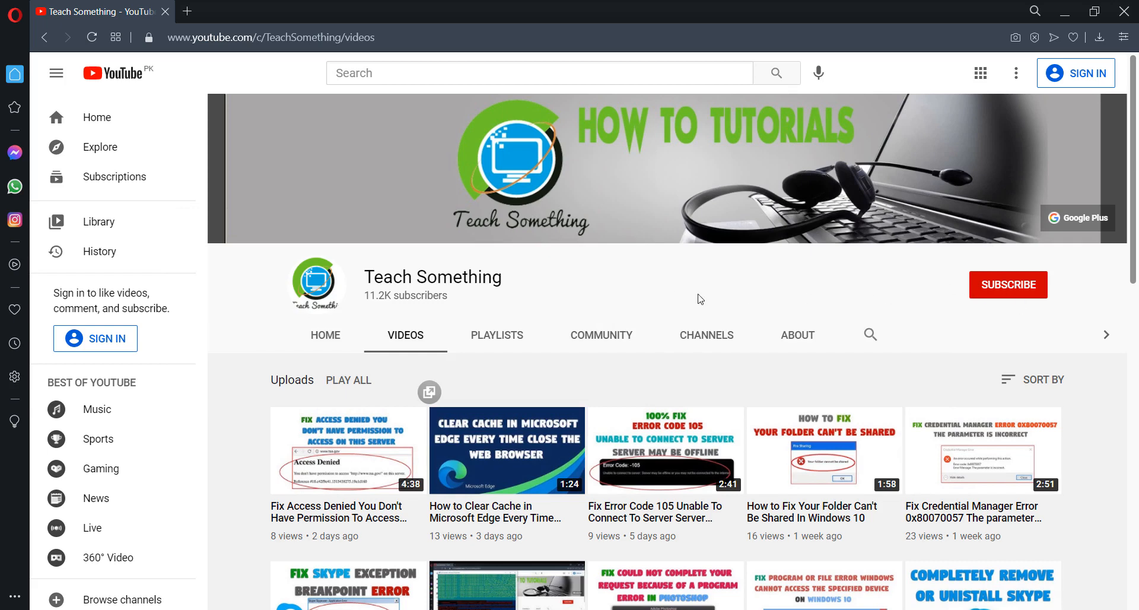
{"action": "mouse_move", "coordinate": [550, 298]}
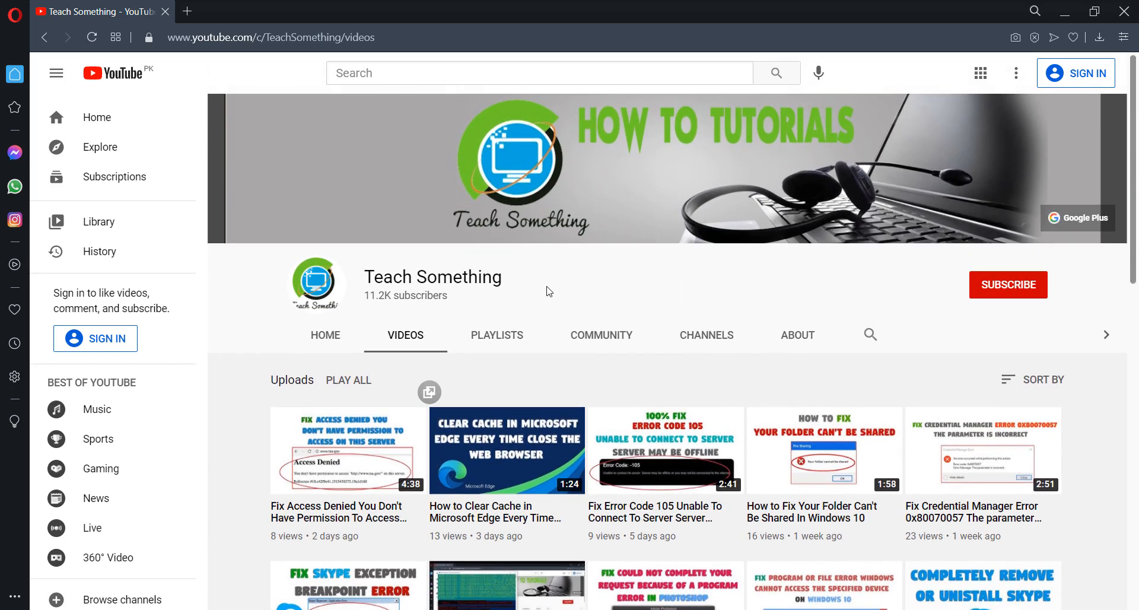
{"action": "mouse_move", "coordinate": [234, 583]}
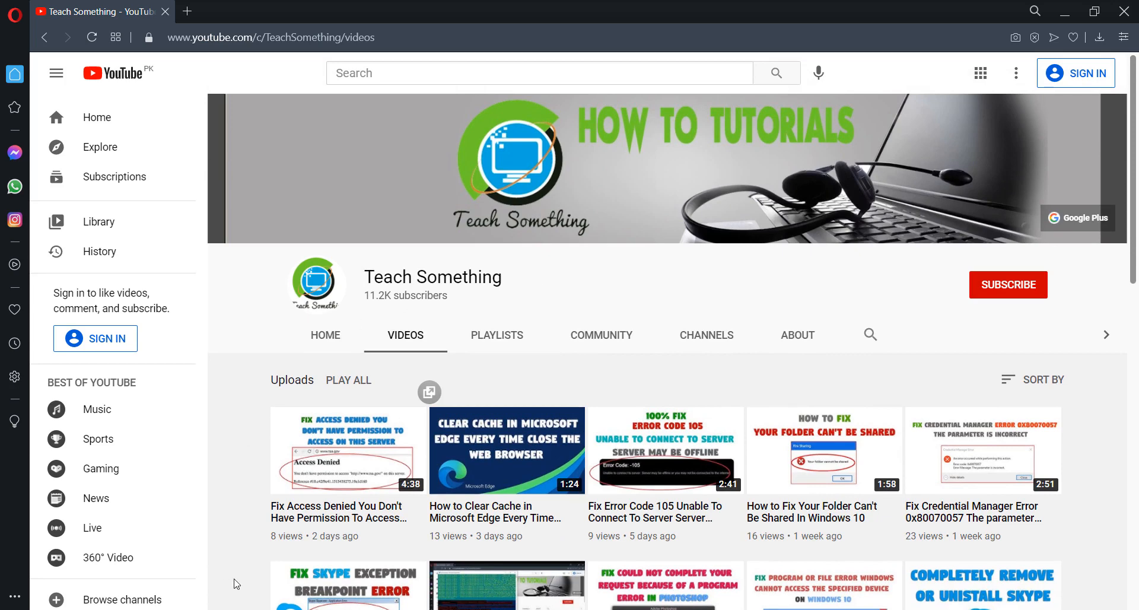
{"action": "mouse_move", "coordinate": [261, 505]}
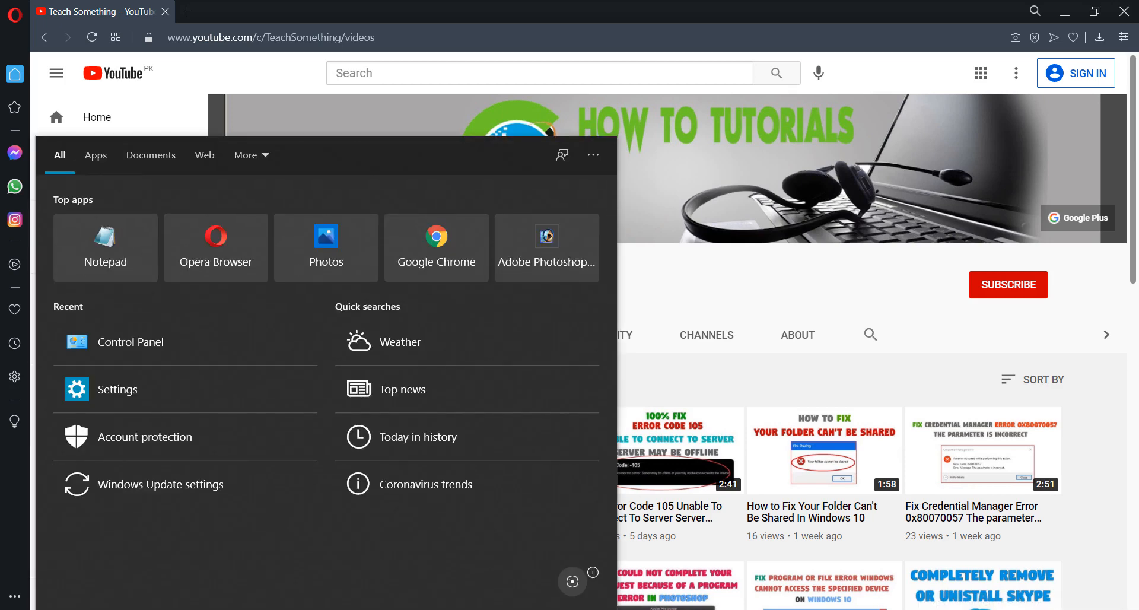
Search 'ed' in Start to find Microsoft Edge
{"action": "type", "text": "ed"}
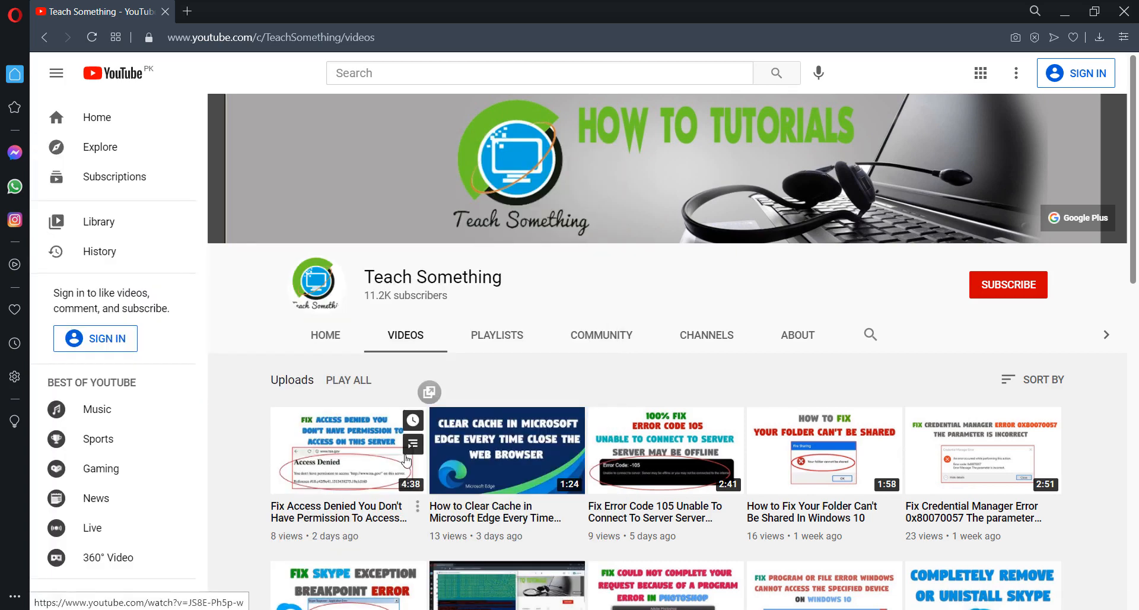
{"action": "mouse_move", "coordinate": [668, 313]}
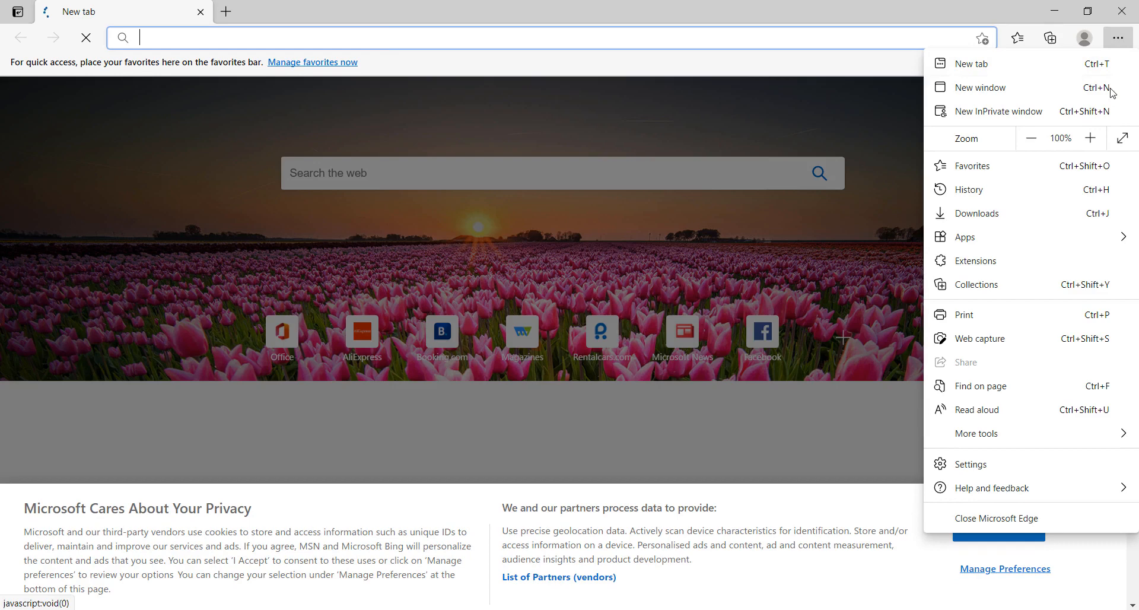
Go to Settings > Privacy, search, and services and choose what browsing data to clear
{"action": "left_click", "coordinate": [969, 464]}
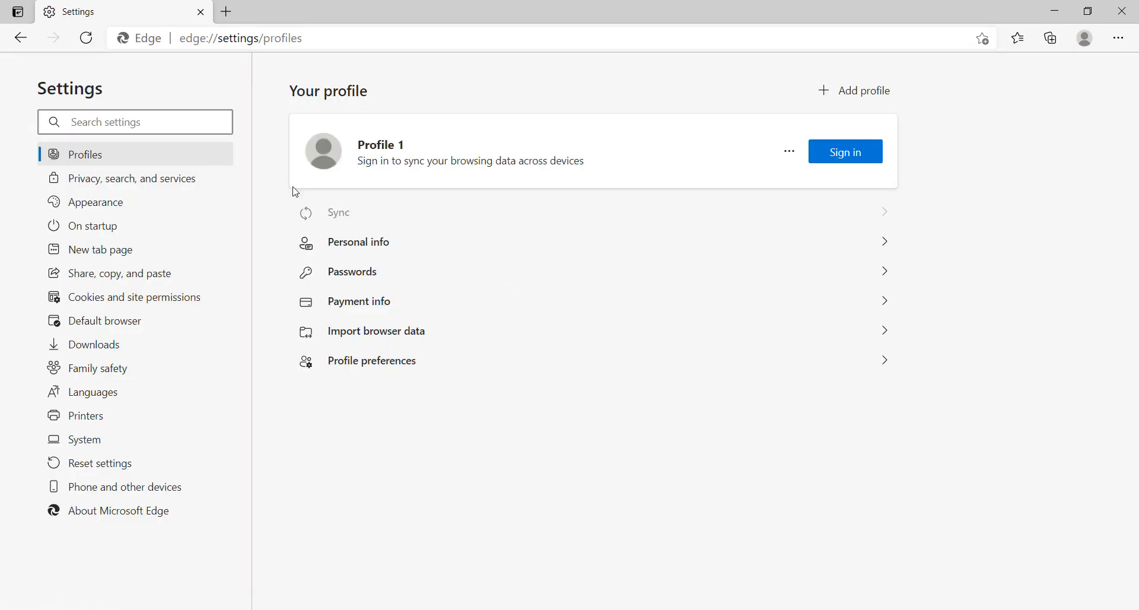
{"action": "mouse_move", "coordinate": [121, 192]}
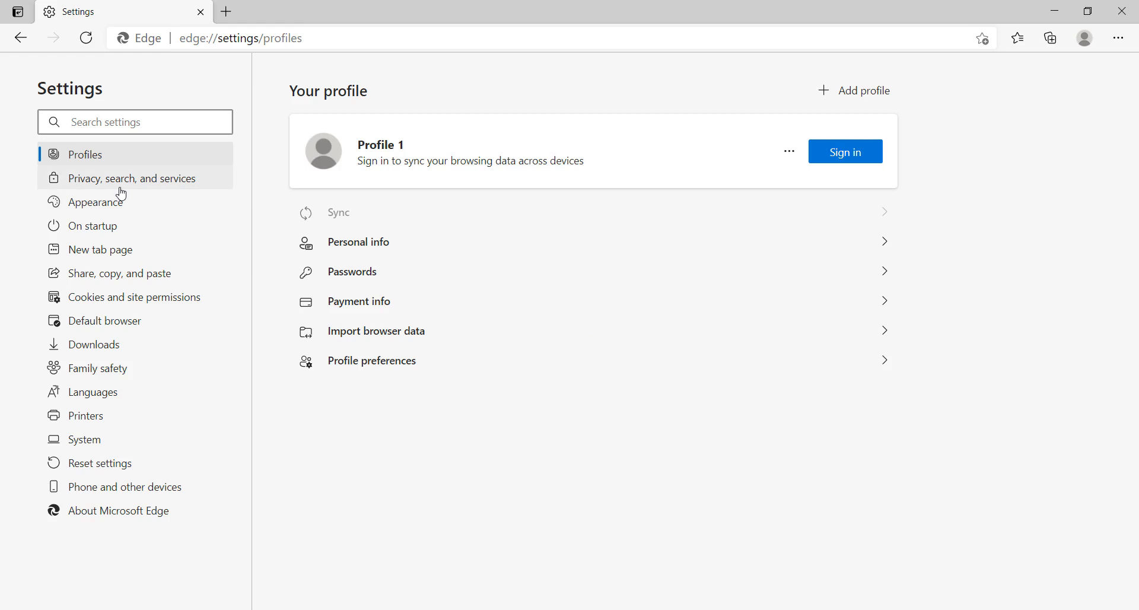
{"action": "left_click", "coordinate": [132, 178]}
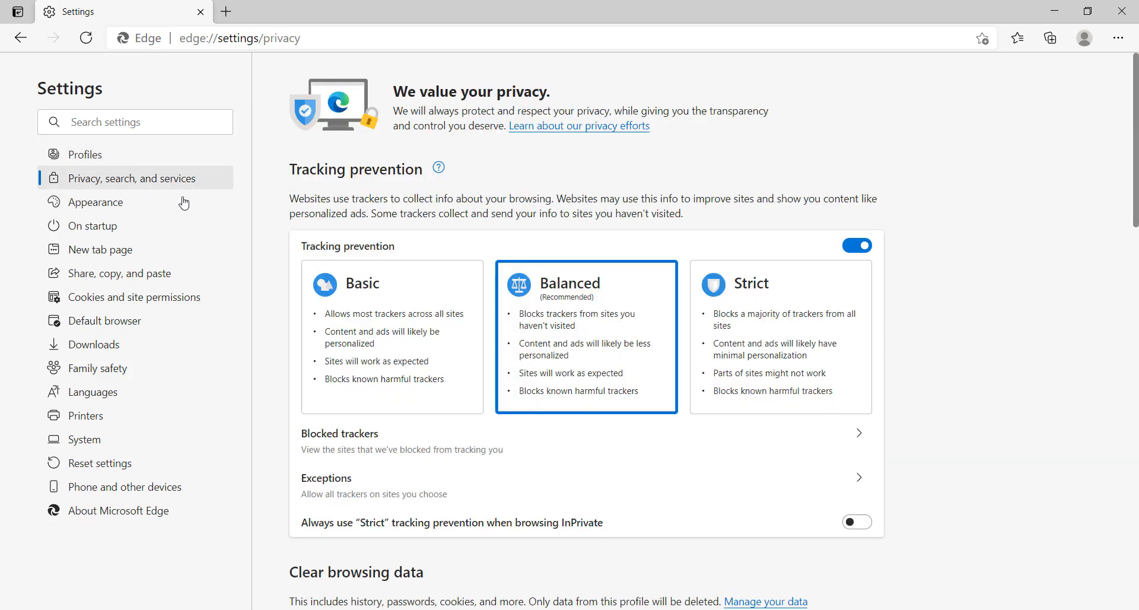
{"action": "scroll", "scroll_direction": "down", "scroll_amount": 3}
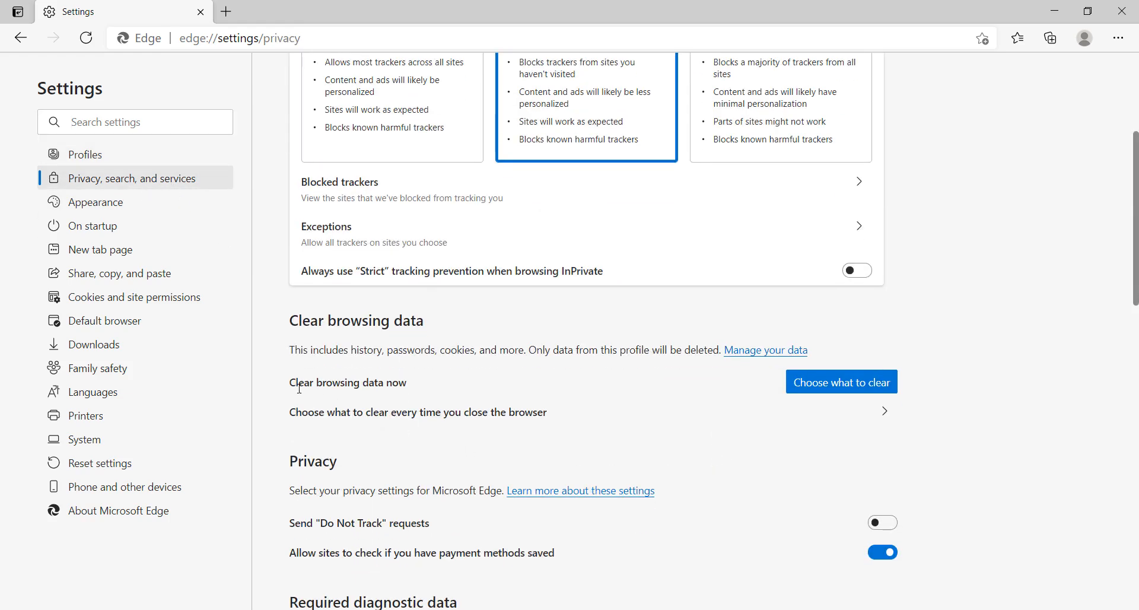
{"action": "mouse_move", "coordinate": [856, 396]}
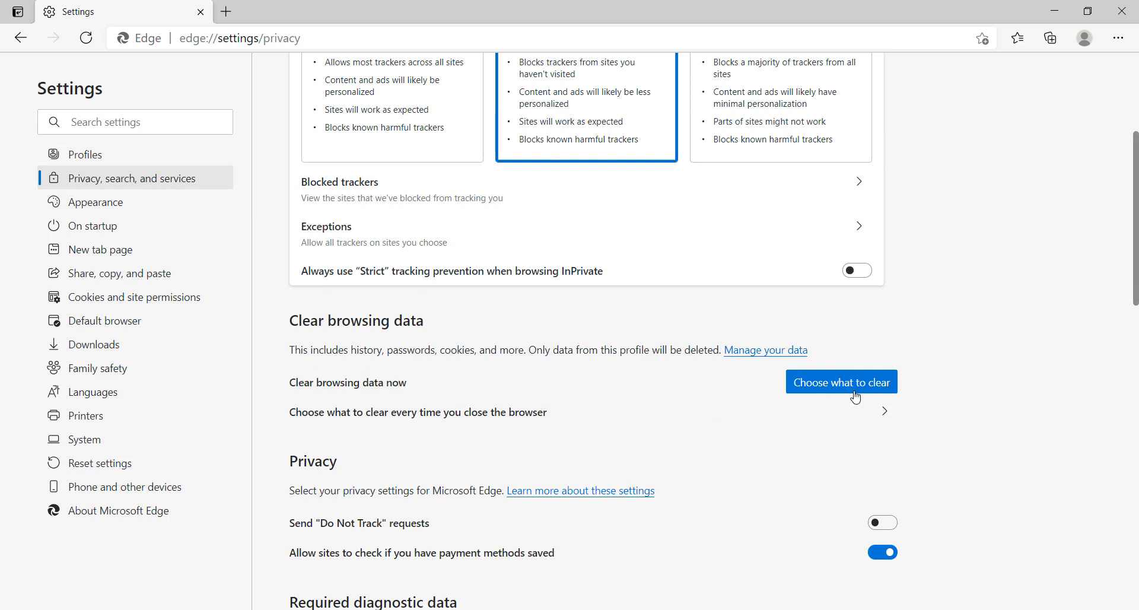
{"action": "left_click", "coordinate": [840, 382]}
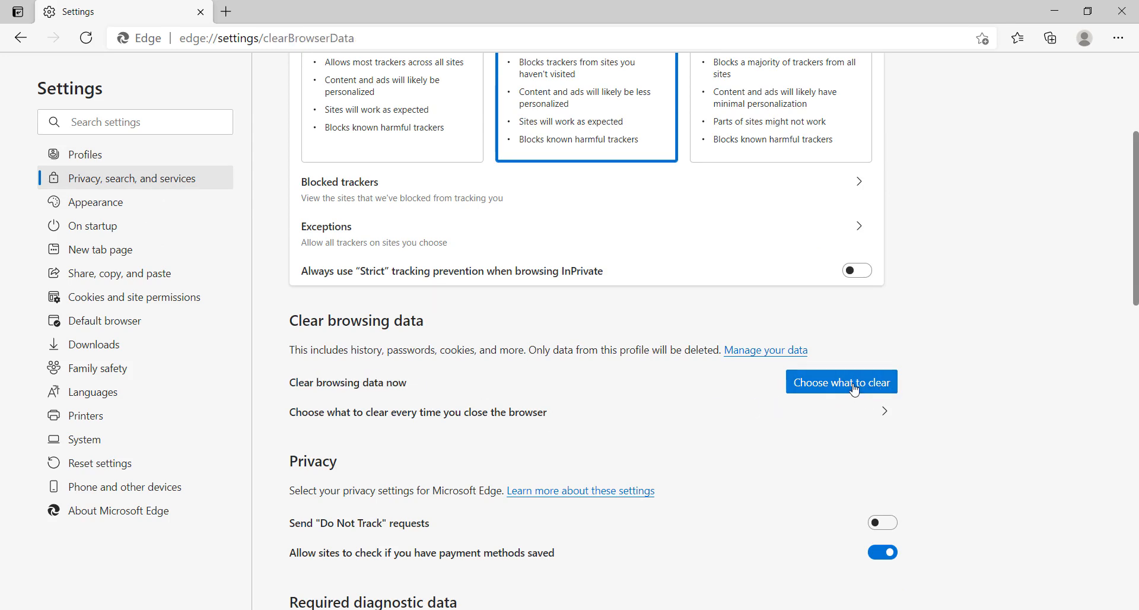
Include passwords and autofill data, set the time range to All time and clear now
{"action": "left_click", "coordinate": [840, 381]}
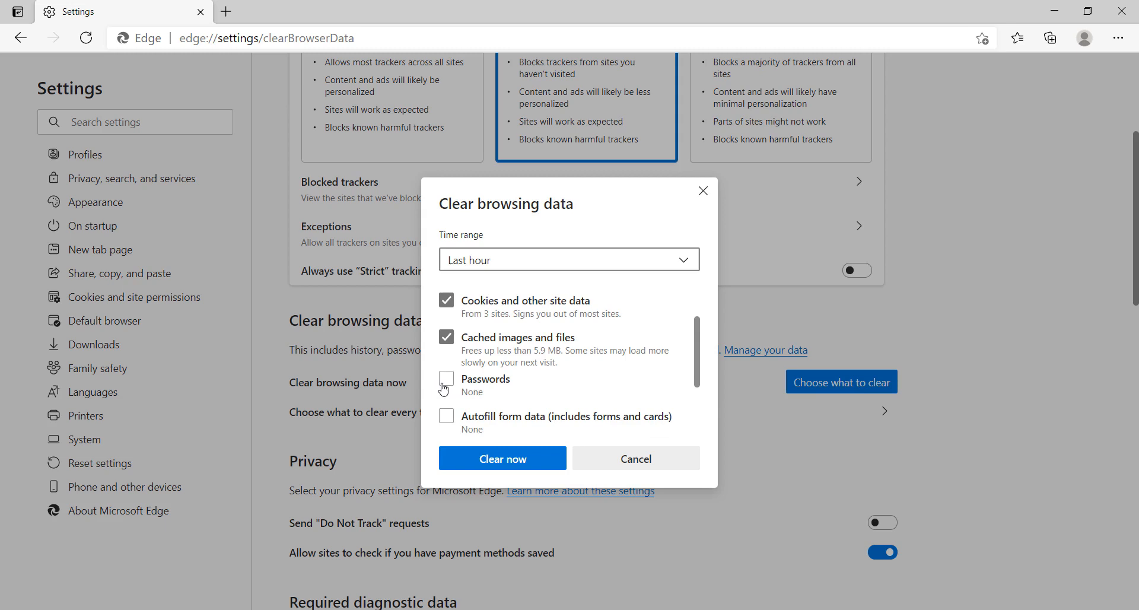
{"action": "scroll", "scroll_direction": "down", "scroll_amount": 3}
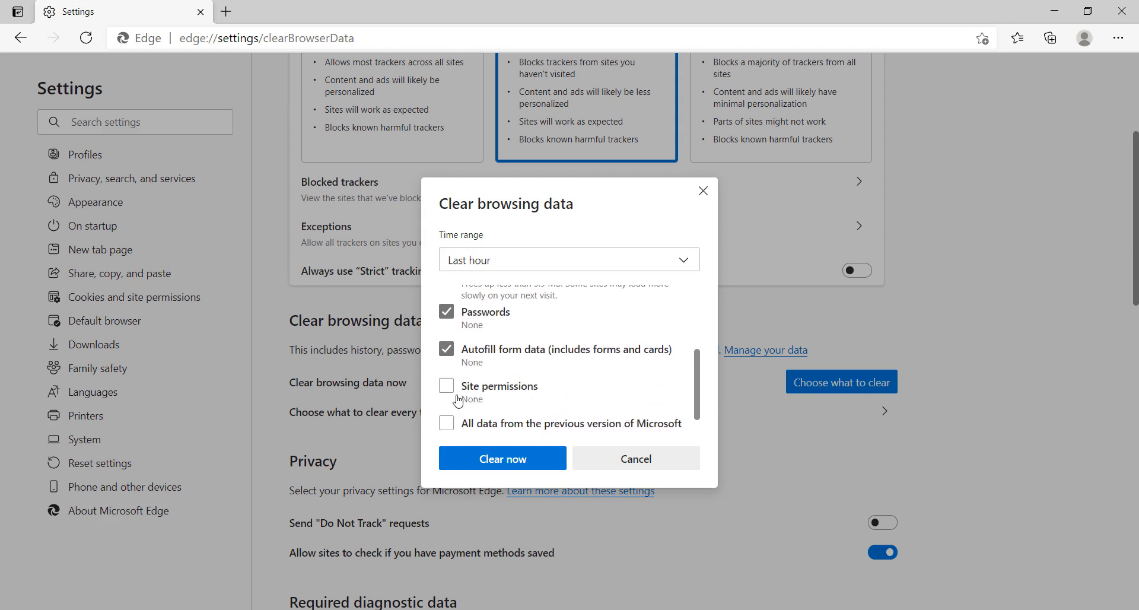
{"action": "scroll", "scroll_direction": "up", "scroll_amount": 3}
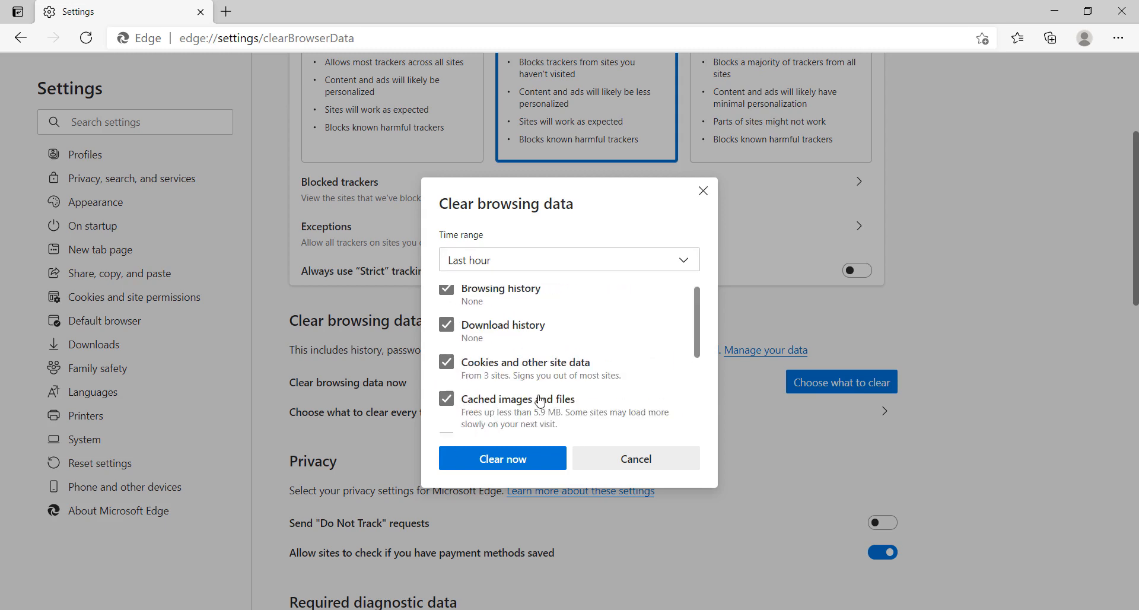
{"action": "left_click", "coordinate": [568, 258]}
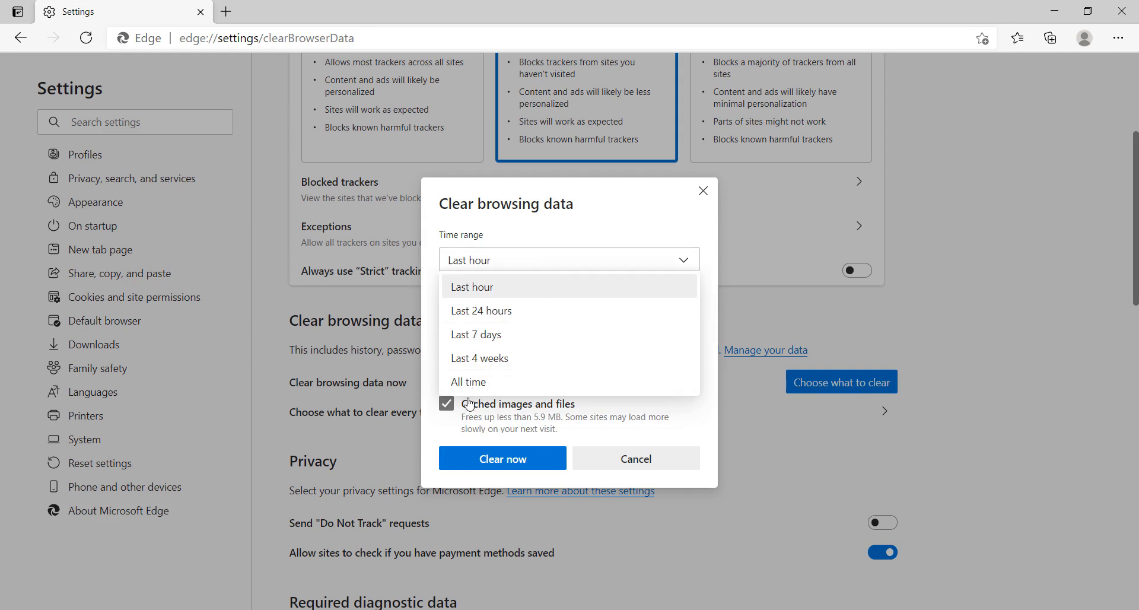
{"action": "left_click", "coordinate": [469, 381]}
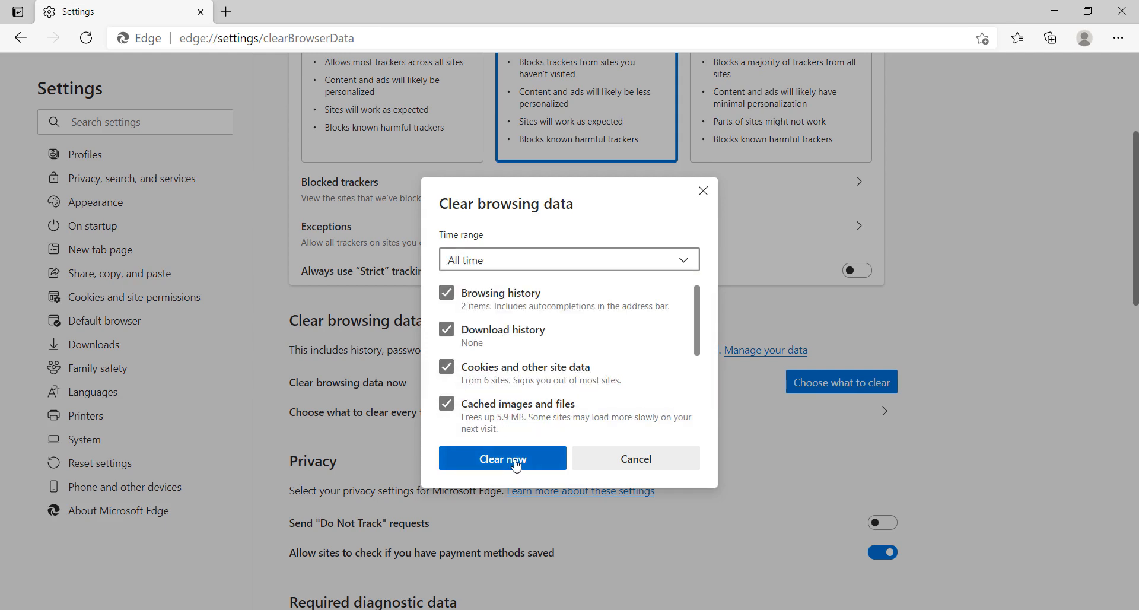
{"action": "left_click", "coordinate": [502, 459]}
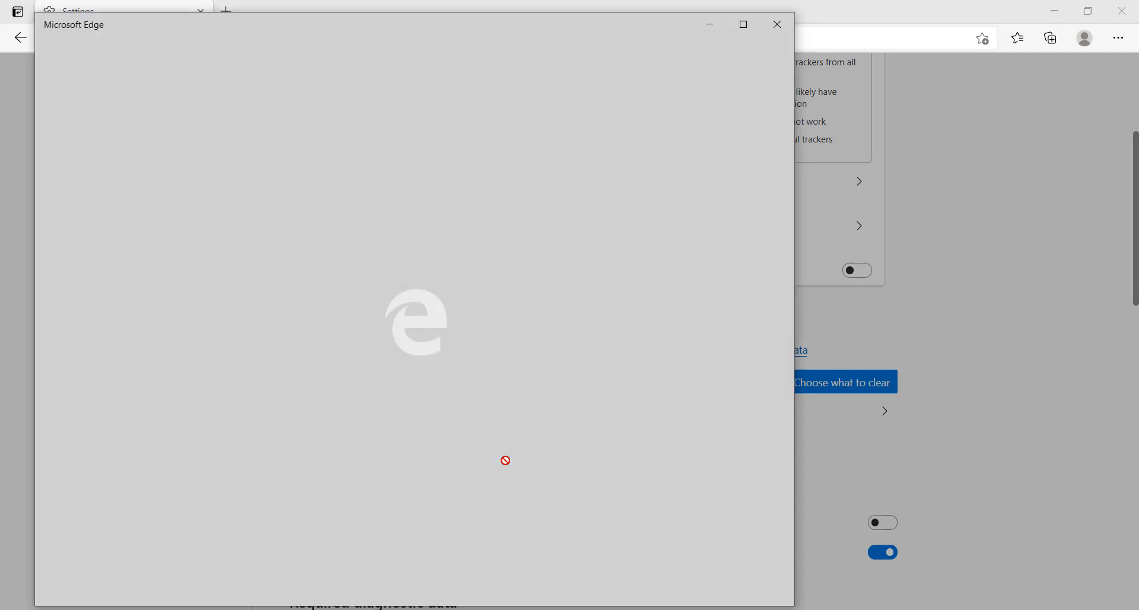
{"action": "left_click", "coordinate": [841, 382]}
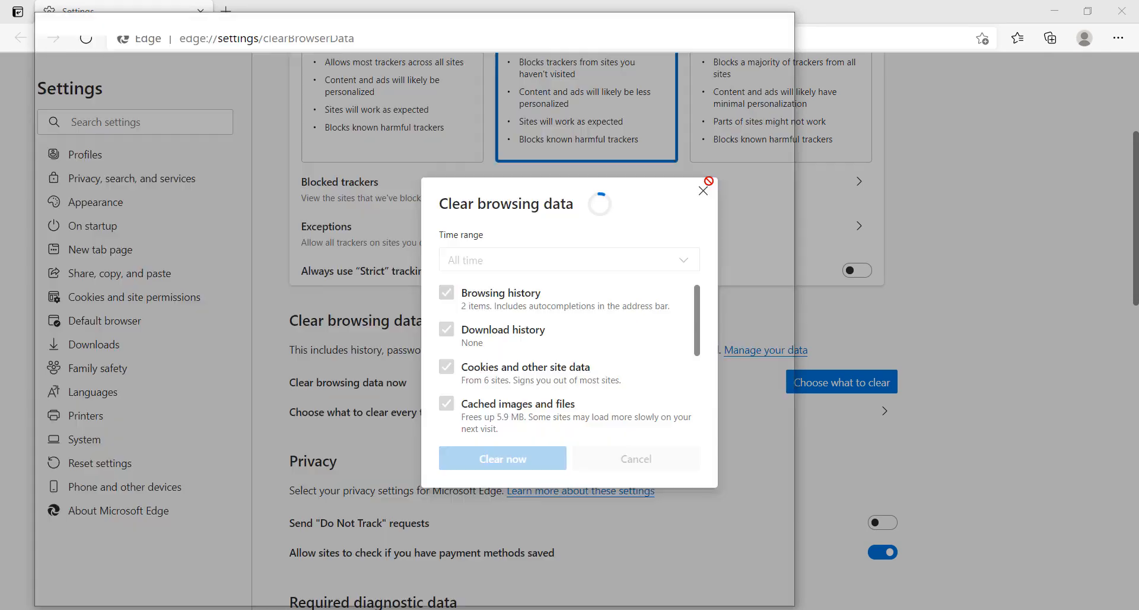
Close Edge and dismiss the CCleaner browser-closed notice
{"action": "left_click", "coordinate": [503, 458]}
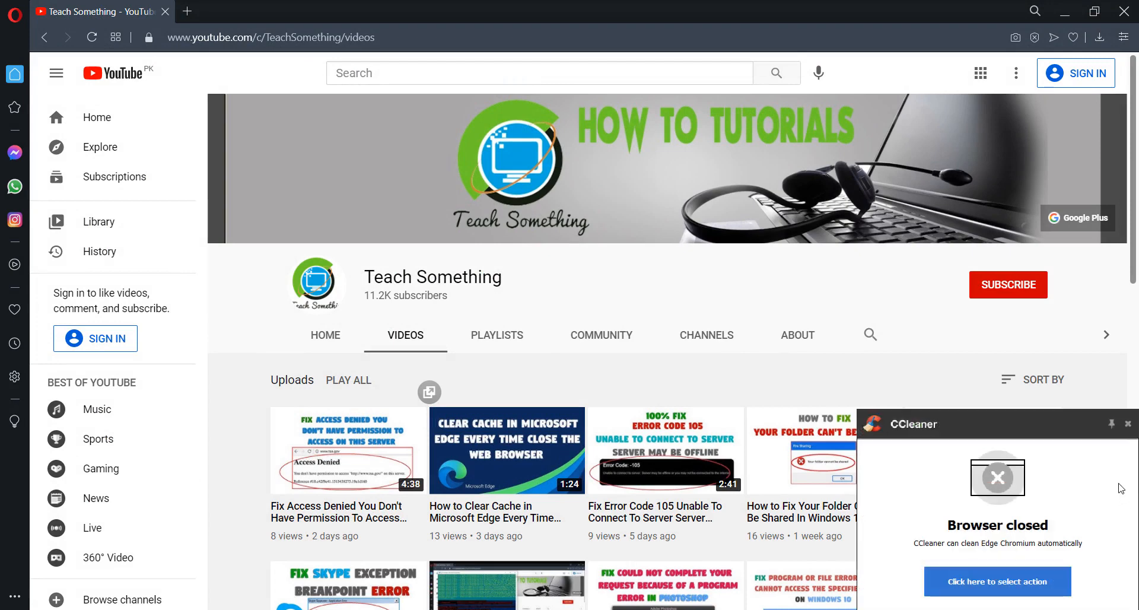
{"action": "left_click", "coordinate": [1128, 423]}
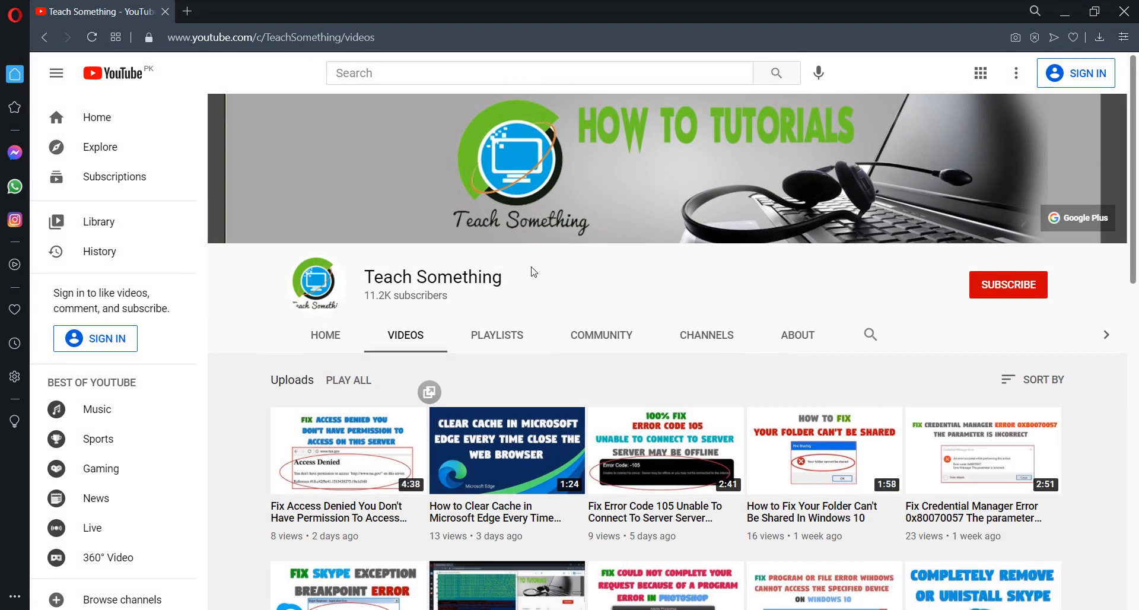
{"action": "mouse_move", "coordinate": [529, 312]}
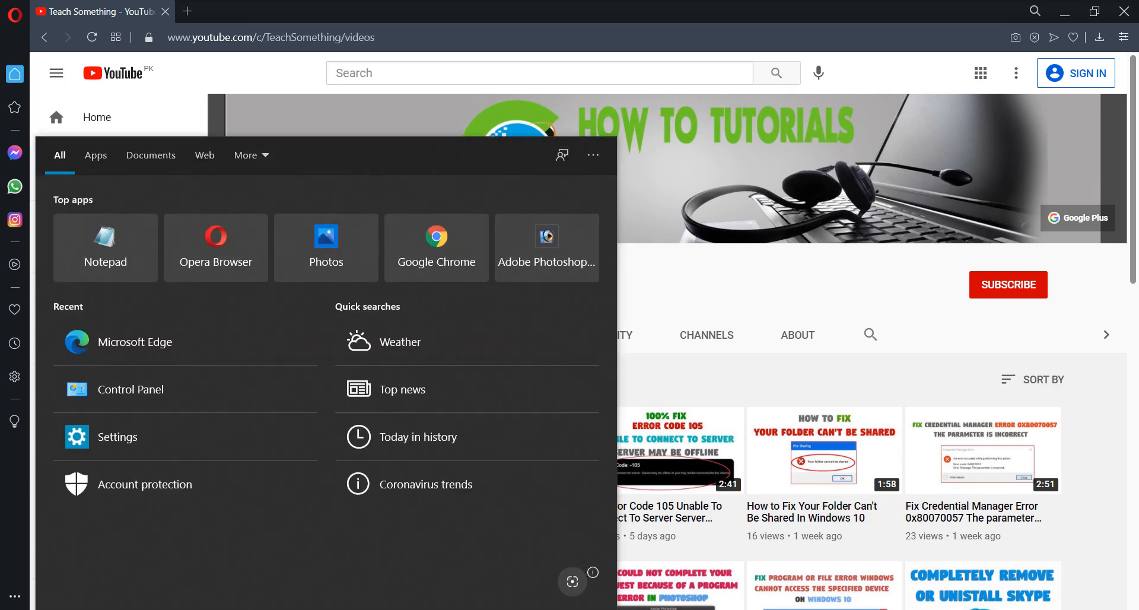
Search 'Serv' in Start, launch Services and select the DNS Client service
{"action": "type", "text": "Serv"}
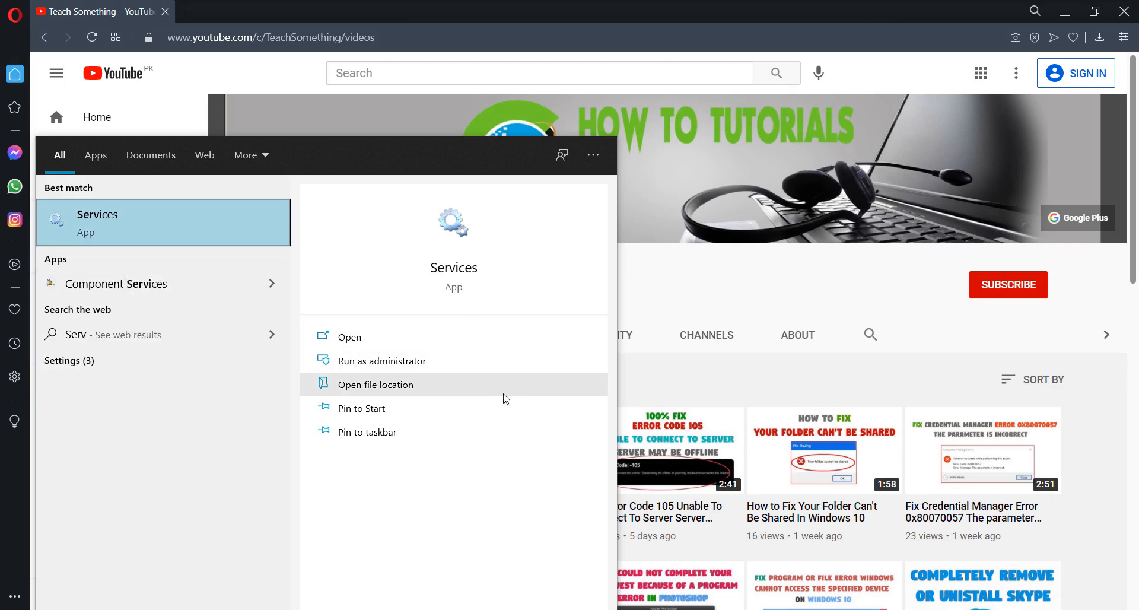
{"action": "left_click", "coordinate": [349, 337]}
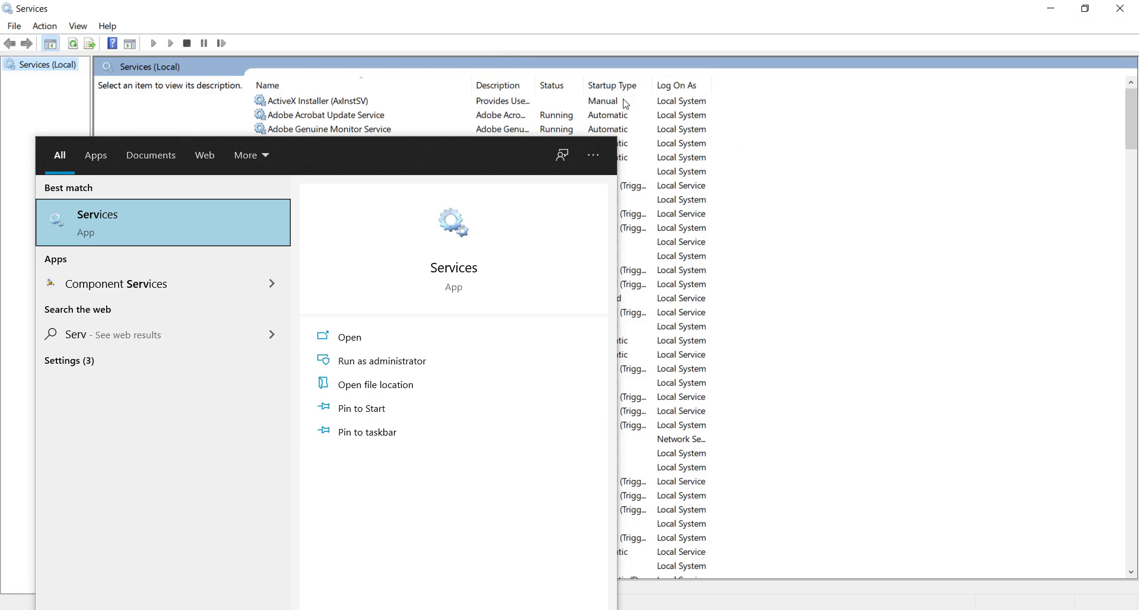
{"action": "left_click", "coordinate": [342, 327]}
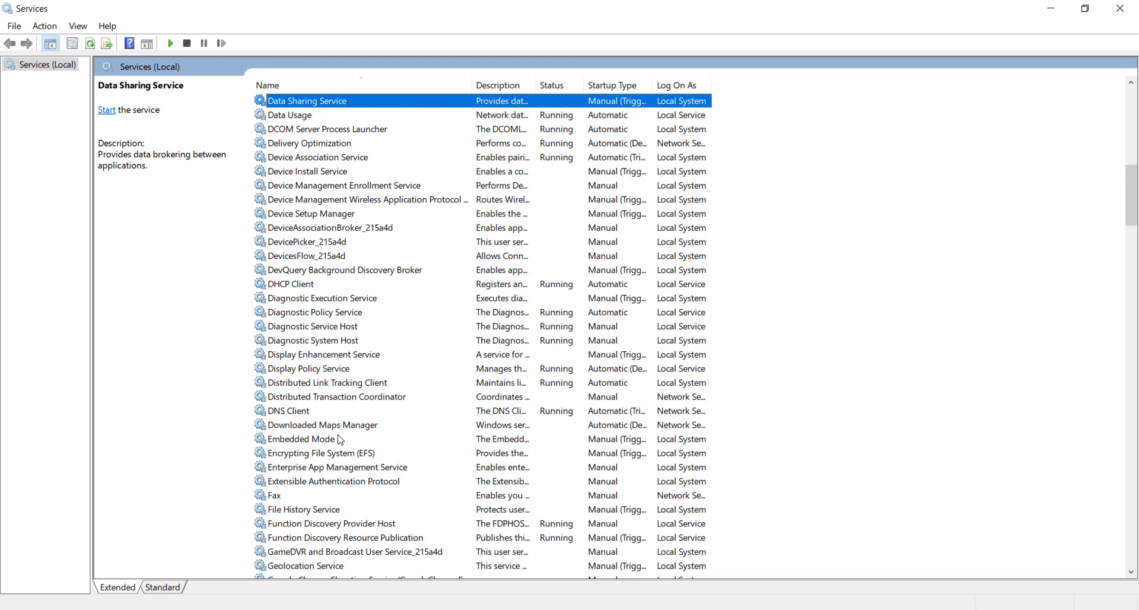
{"action": "mouse_move", "coordinate": [287, 416]}
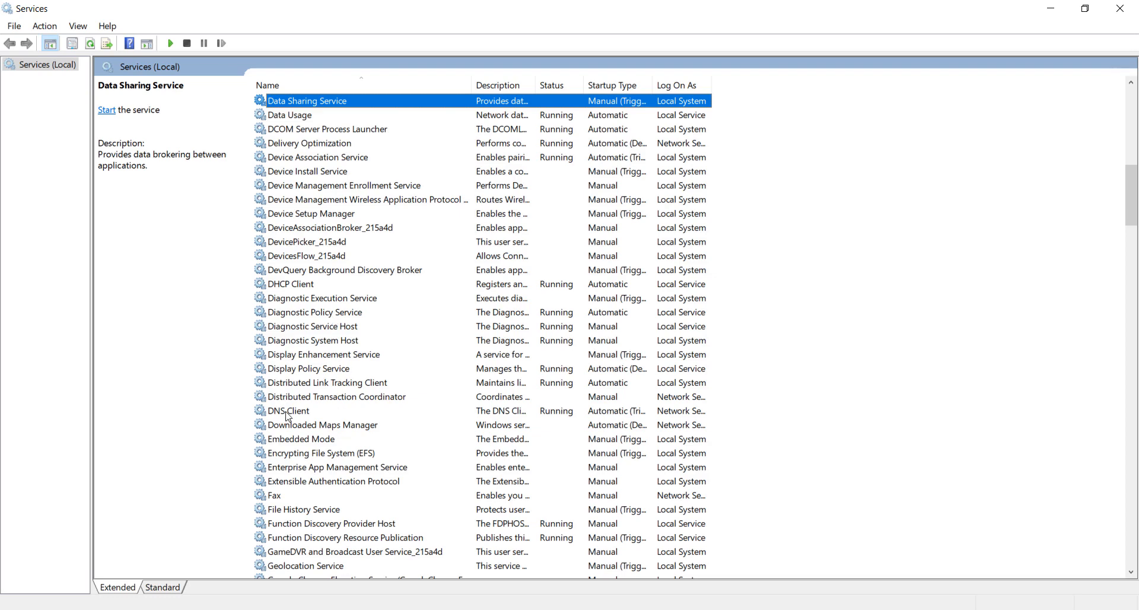
{"action": "left_click", "coordinate": [289, 411]}
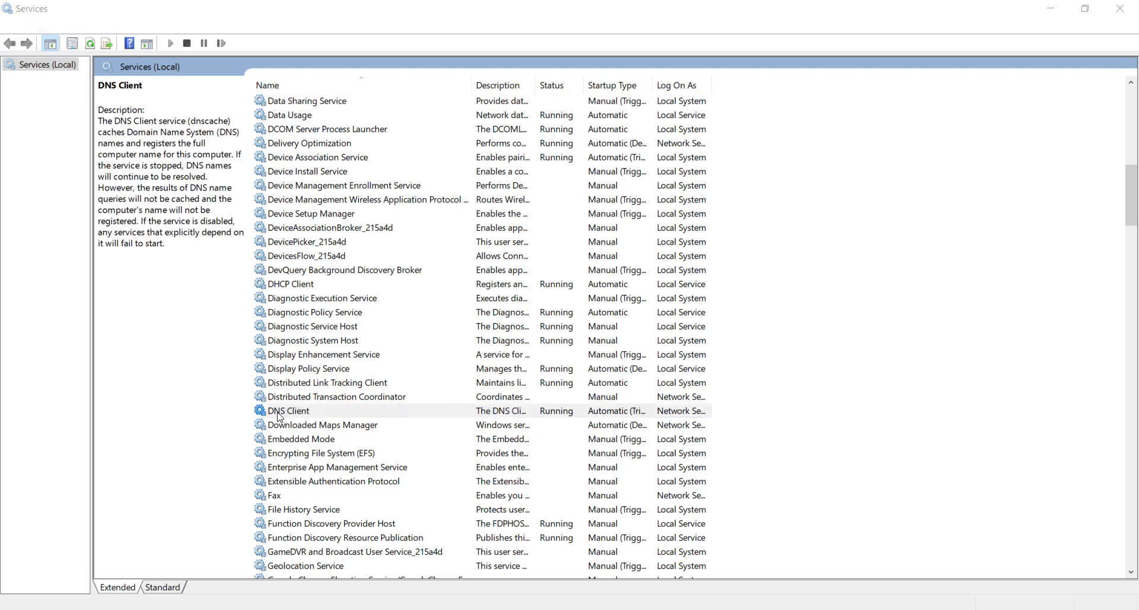
Show DNS Client properties confirming it is Running with Automatic startup
{"action": "double_click", "coordinate": [288, 411]}
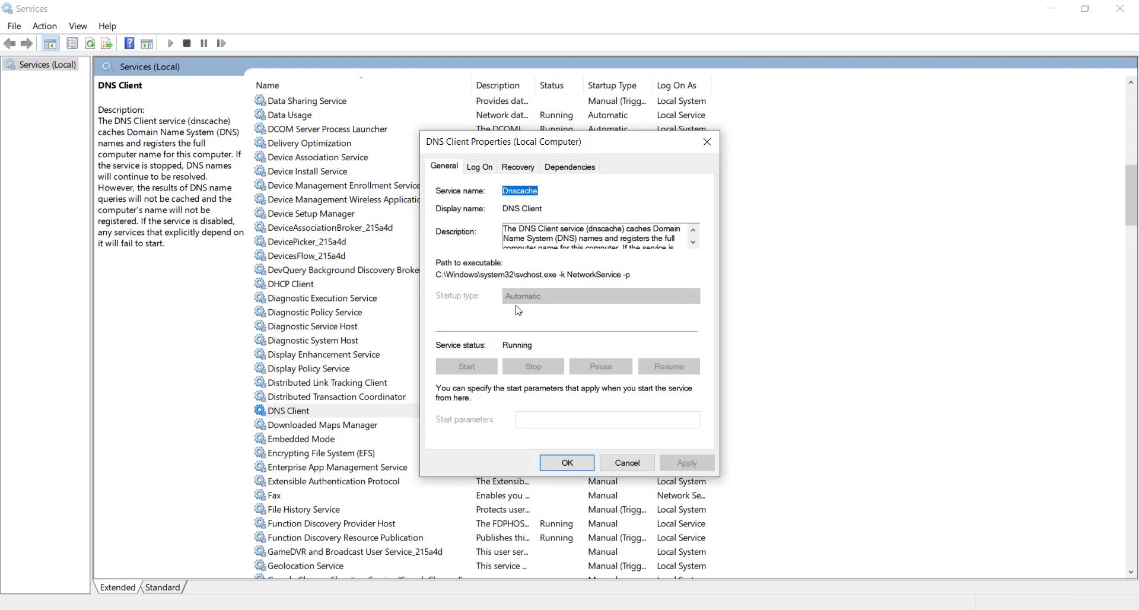
{"action": "mouse_move", "coordinate": [437, 312]}
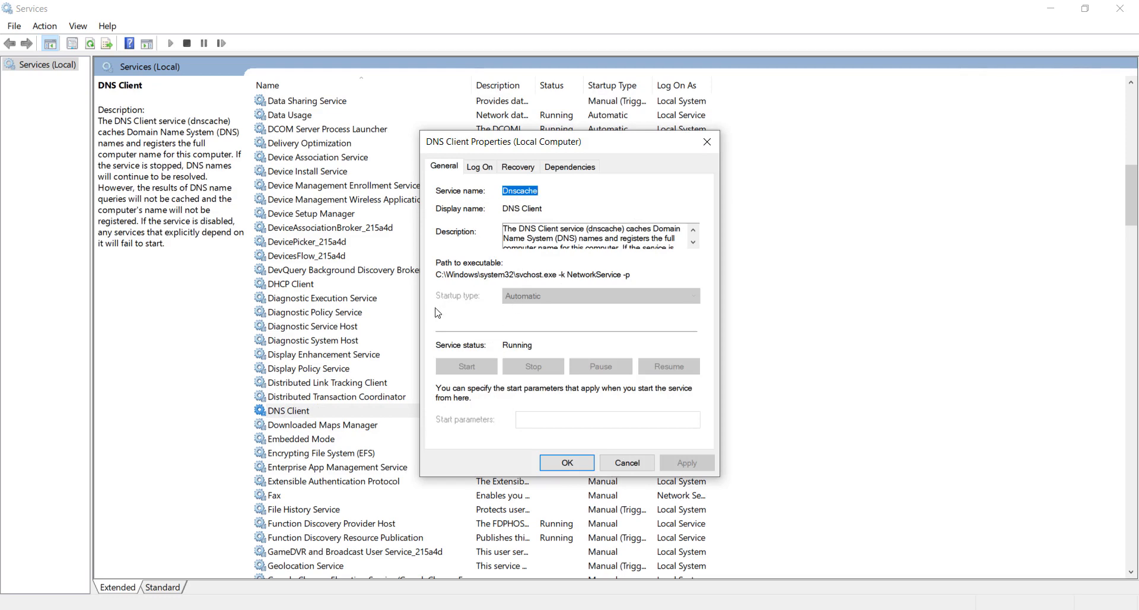
{"action": "mouse_move", "coordinate": [452, 358]}
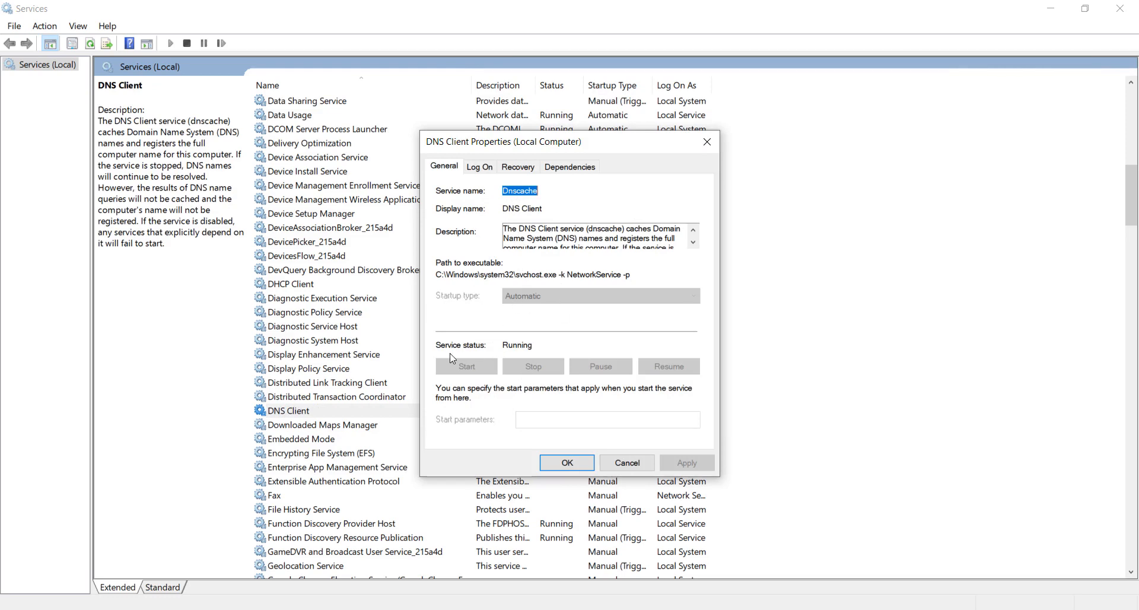
{"action": "mouse_move", "coordinate": [501, 363]}
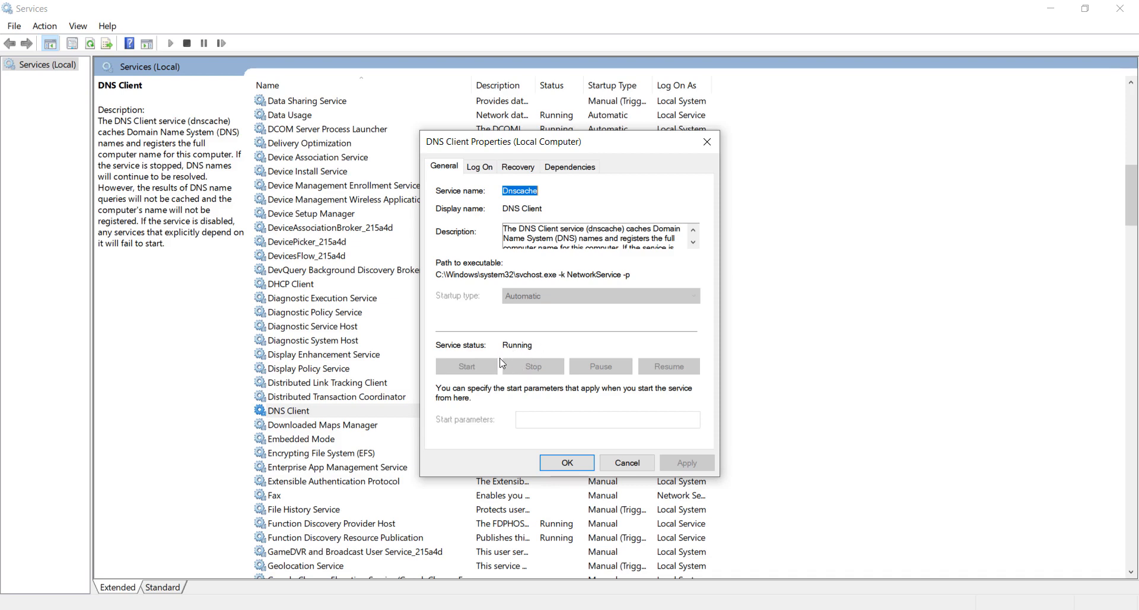
{"action": "mouse_move", "coordinate": [520, 317]}
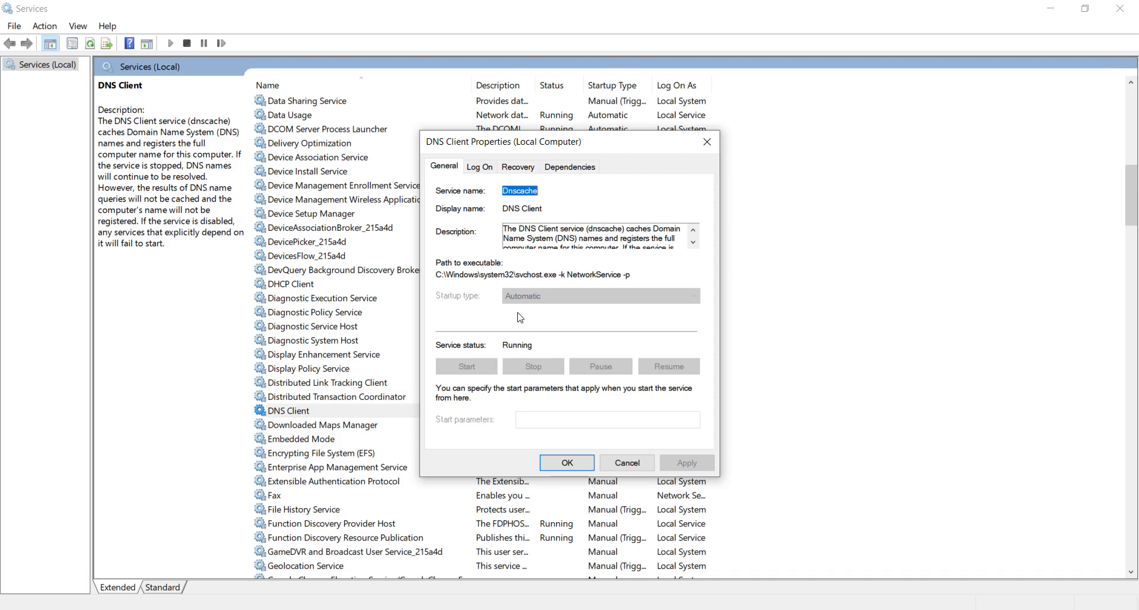
{"action": "mouse_move", "coordinate": [509, 297]}
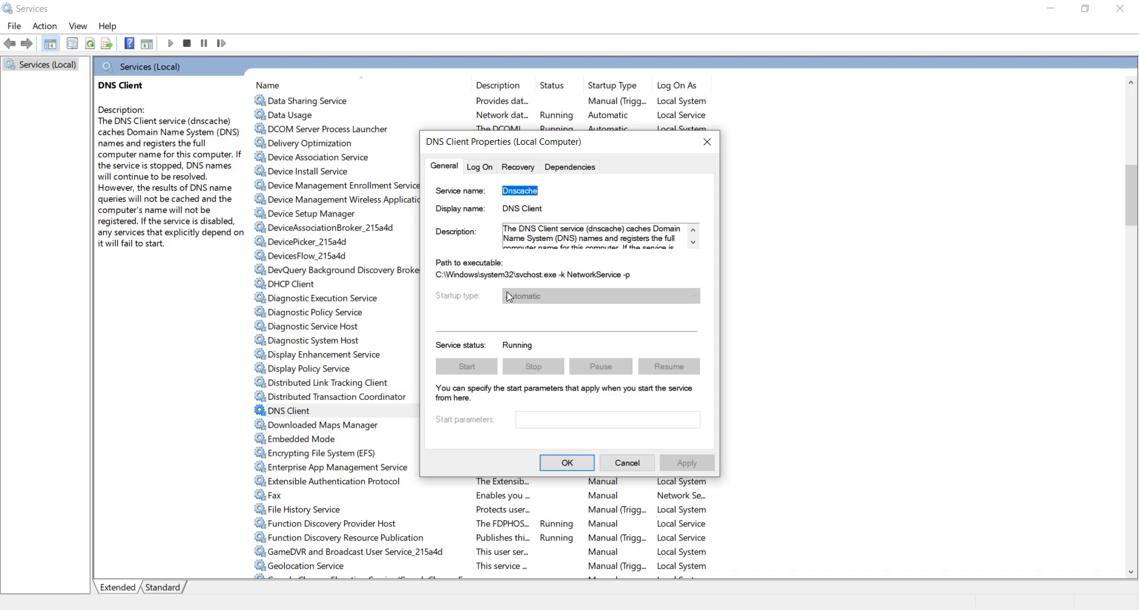
{"action": "mouse_move", "coordinate": [538, 329]}
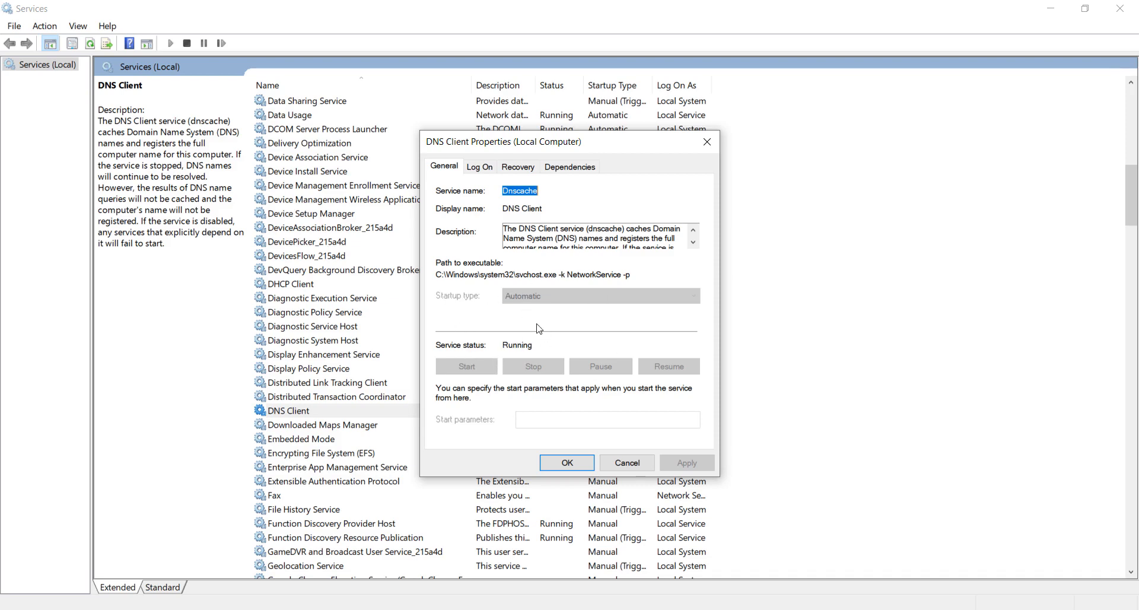
{"action": "mouse_move", "coordinate": [452, 138]}
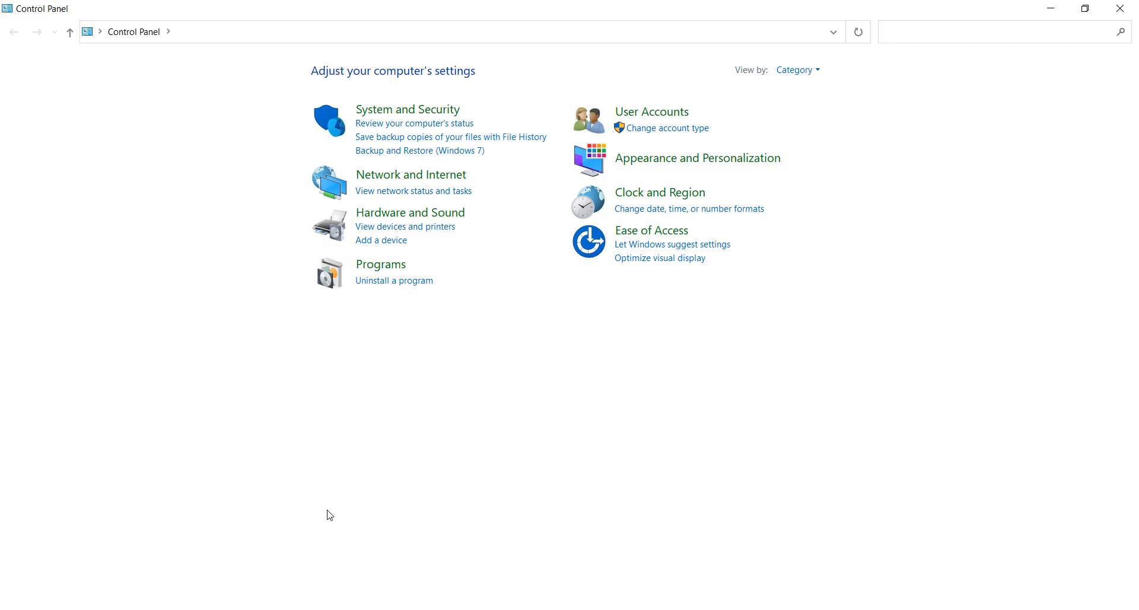
{"action": "mouse_move", "coordinate": [411, 175]}
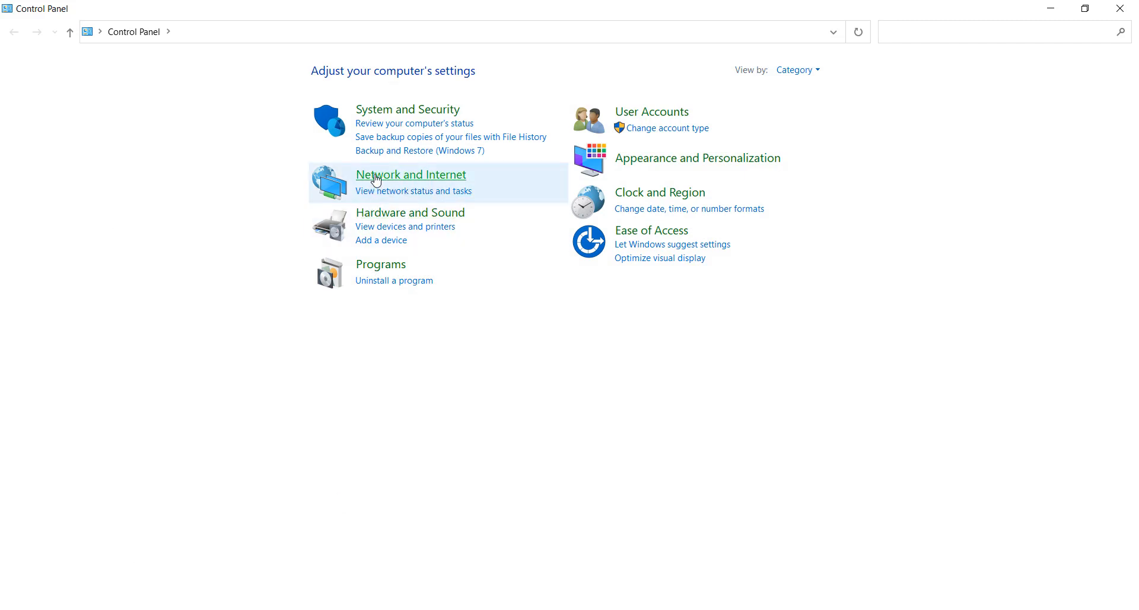
Go through Network and Internet > Network and Sharing Center to the adapter connections
{"action": "left_click", "coordinate": [411, 174]}
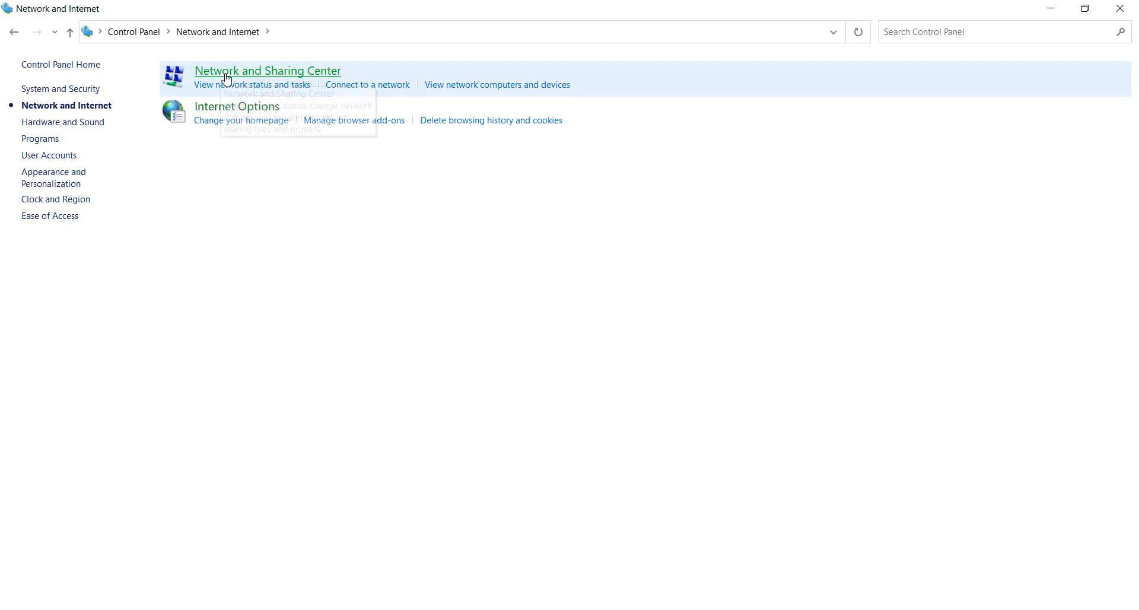
{"action": "left_click", "coordinate": [267, 70]}
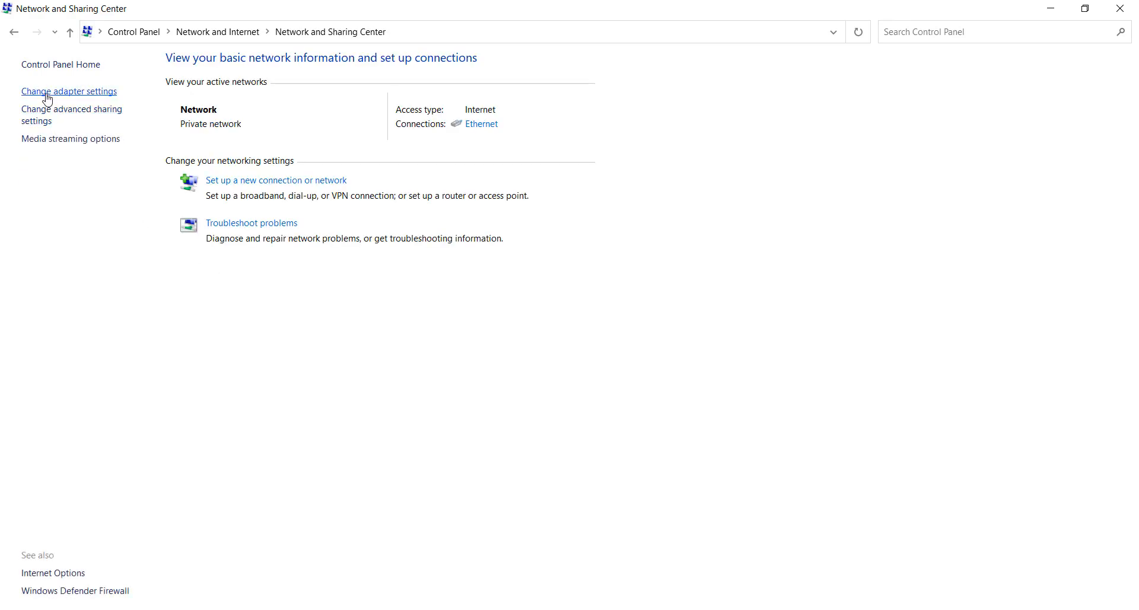
{"action": "left_click", "coordinate": [69, 90]}
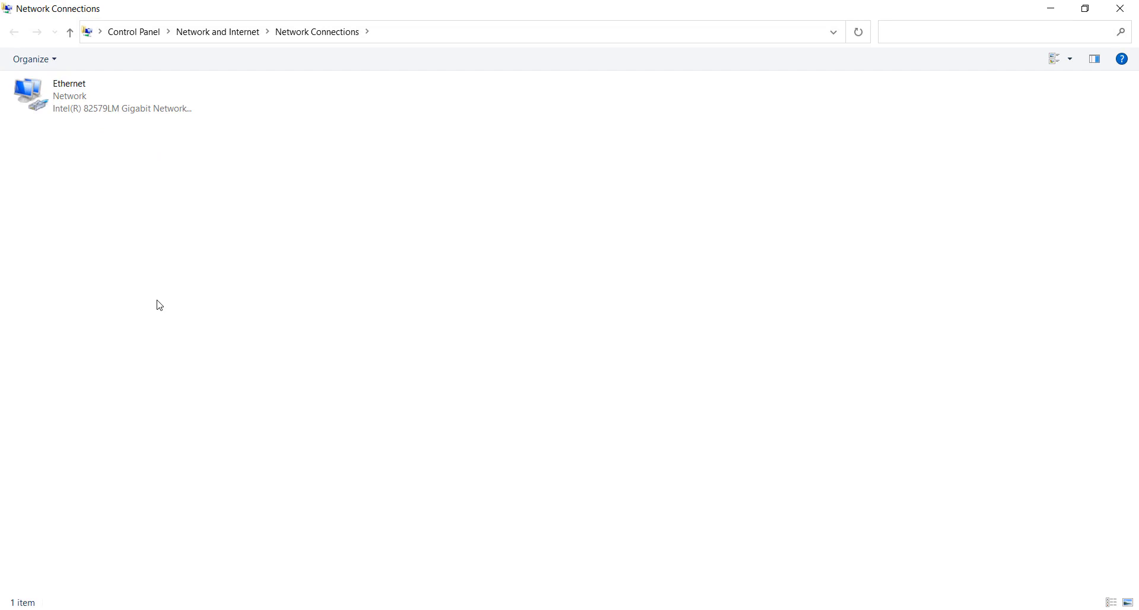
Bring up Ethernet's properties and select Internet Protocol Version 4 (TCP/IPv4)
{"action": "right_click", "coordinate": [69, 95]}
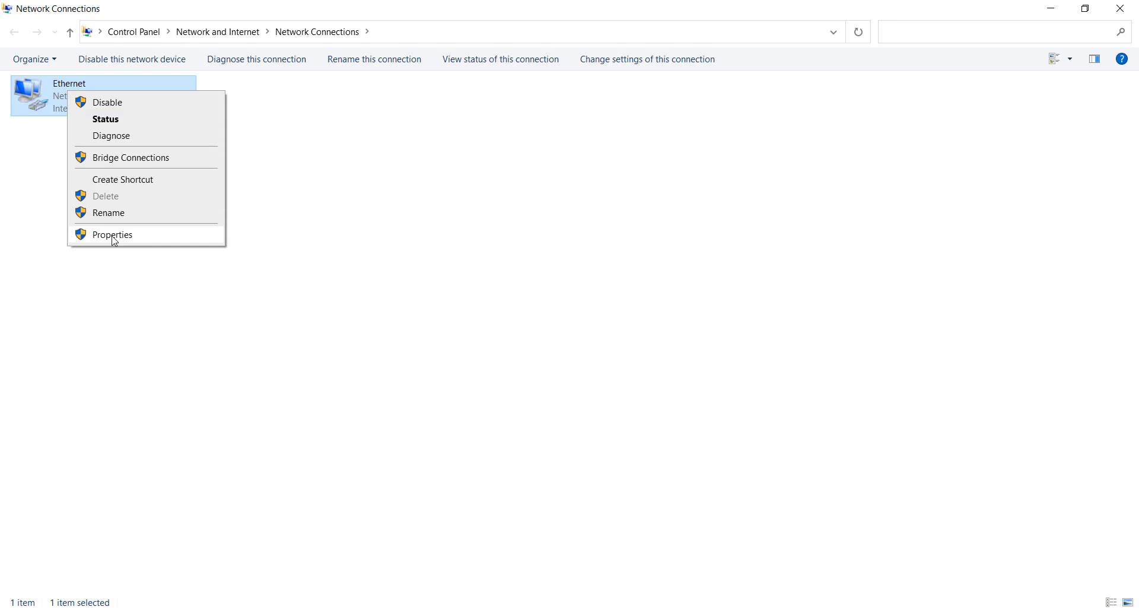
{"action": "left_click", "coordinate": [113, 235]}
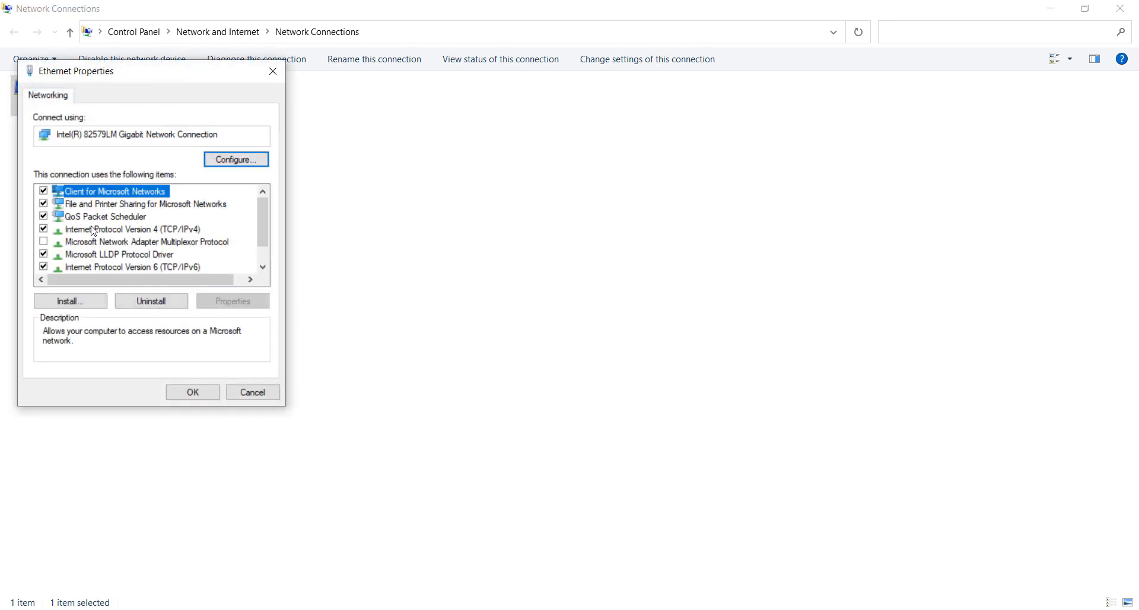
{"action": "left_click", "coordinate": [133, 229]}
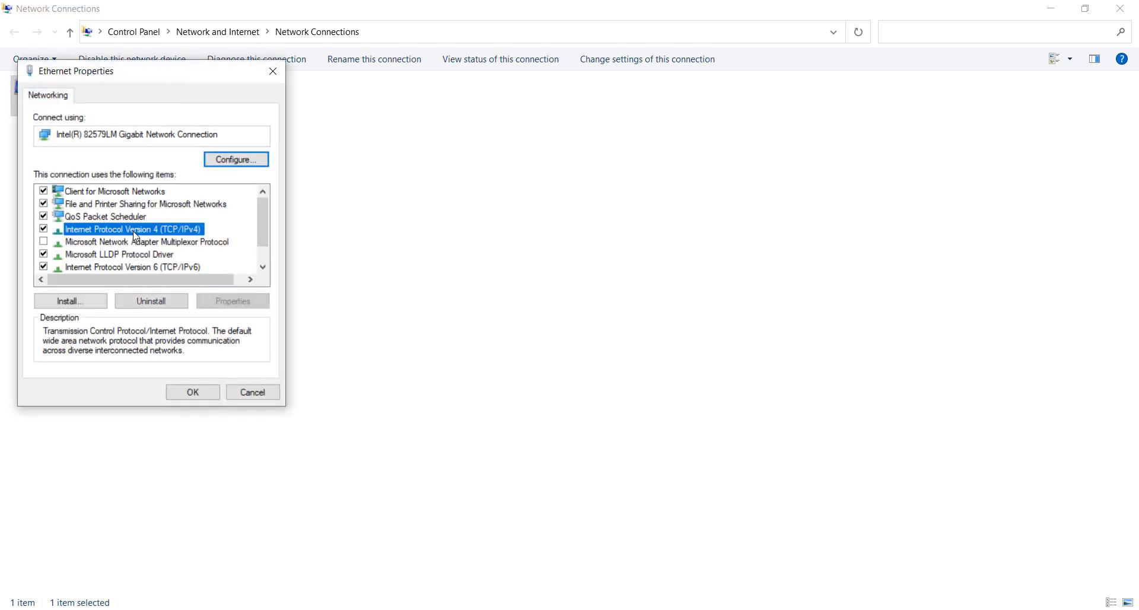
In IPv4 properties, reset DNS to manual entry, dismissing the invalid-entry error
{"action": "left_click", "coordinate": [233, 300]}
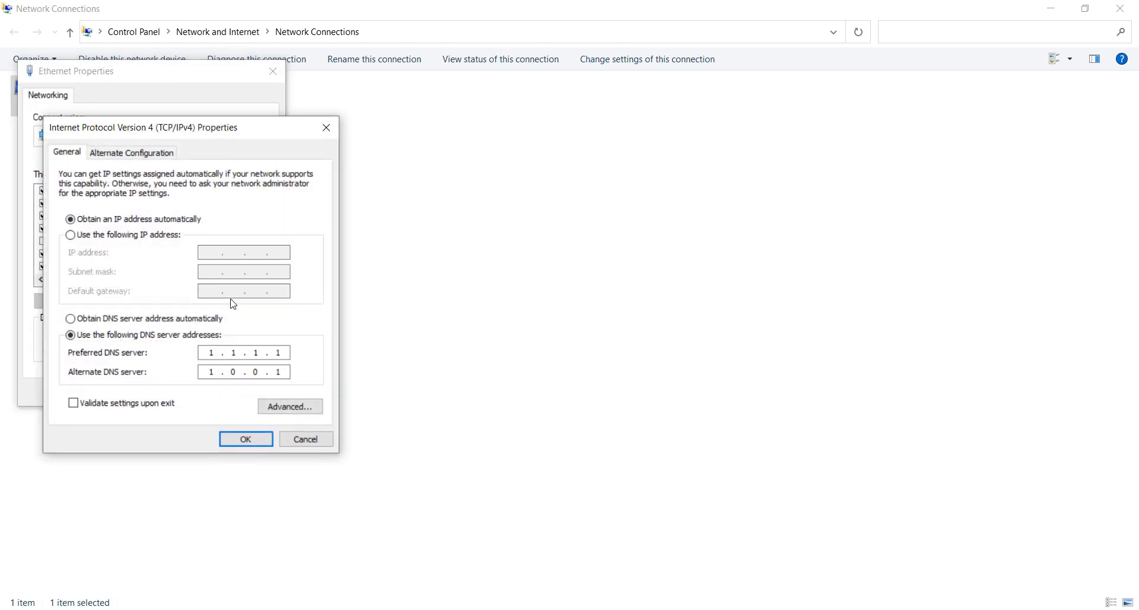
{"action": "left_click", "coordinate": [70, 319]}
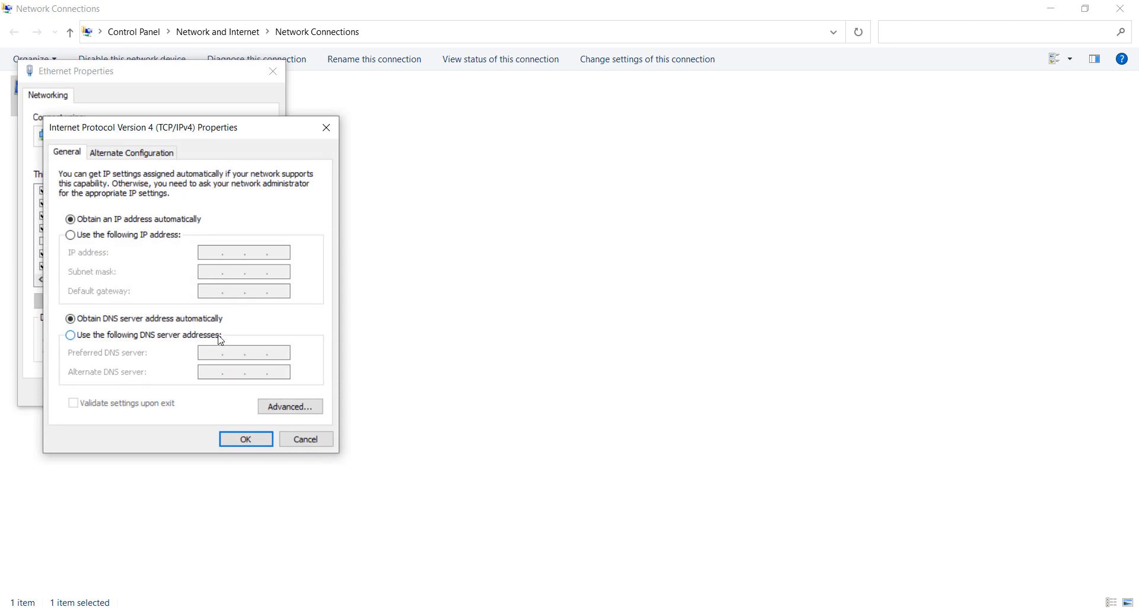
{"action": "left_click", "coordinate": [70, 335]}
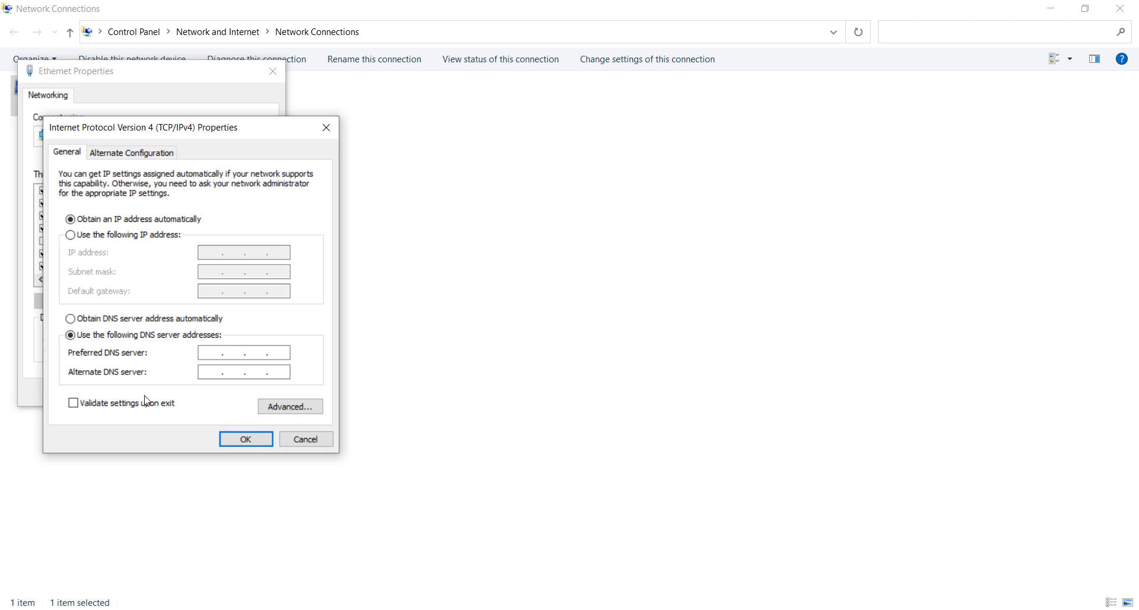
{"action": "left_click", "coordinate": [245, 439]}
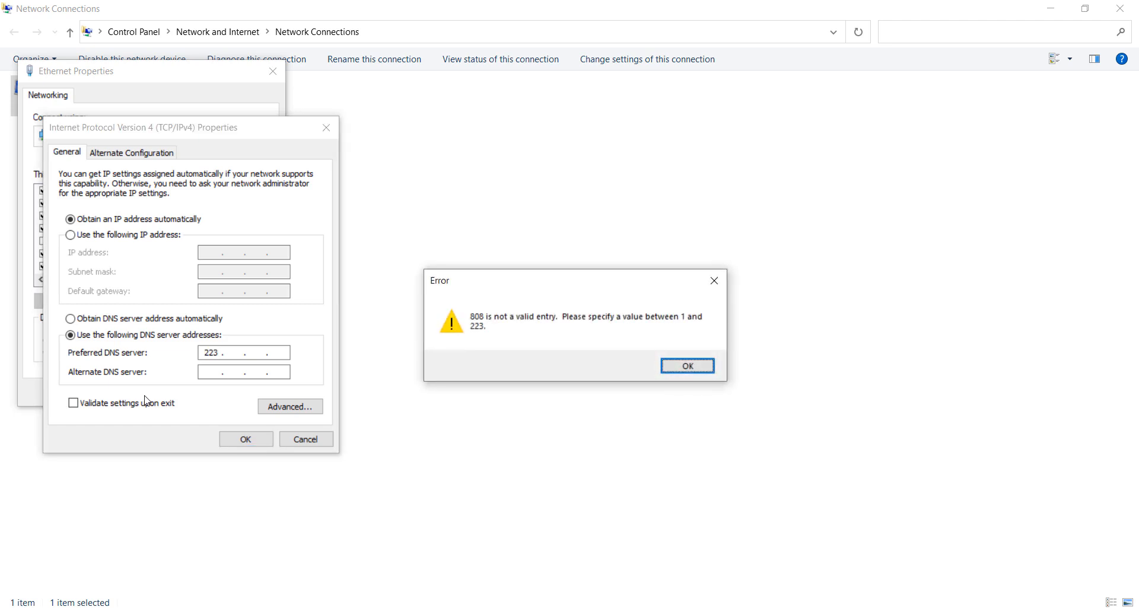
{"action": "left_click", "coordinate": [686, 366]}
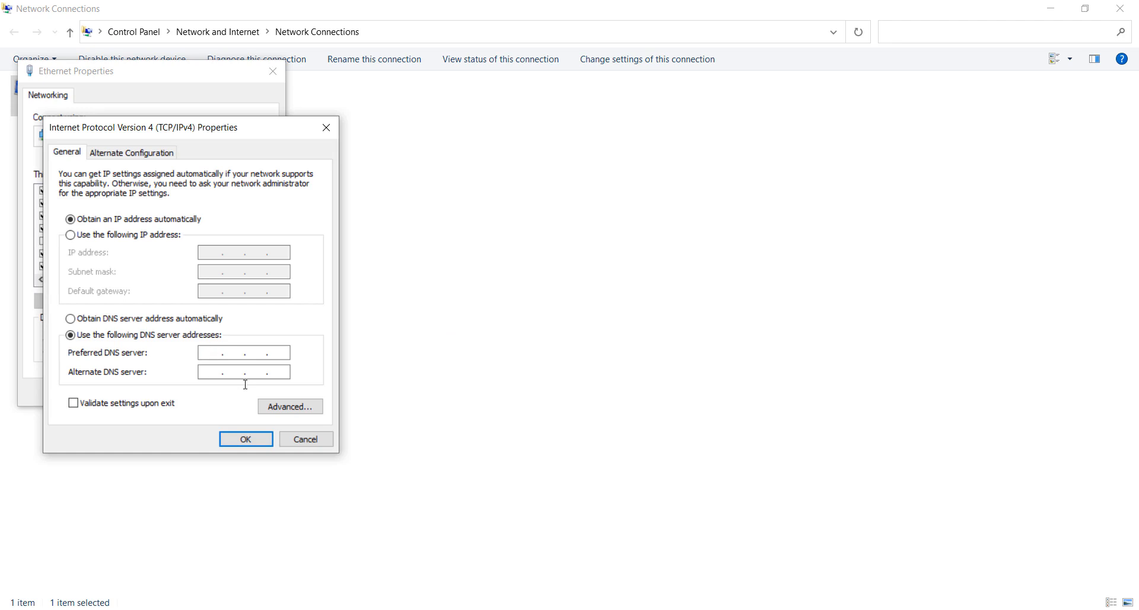
Enter preferred DNS 8.8.8.8 and alternate DNS 8.8.4.4
{"action": "type", "text": "8.8.."}
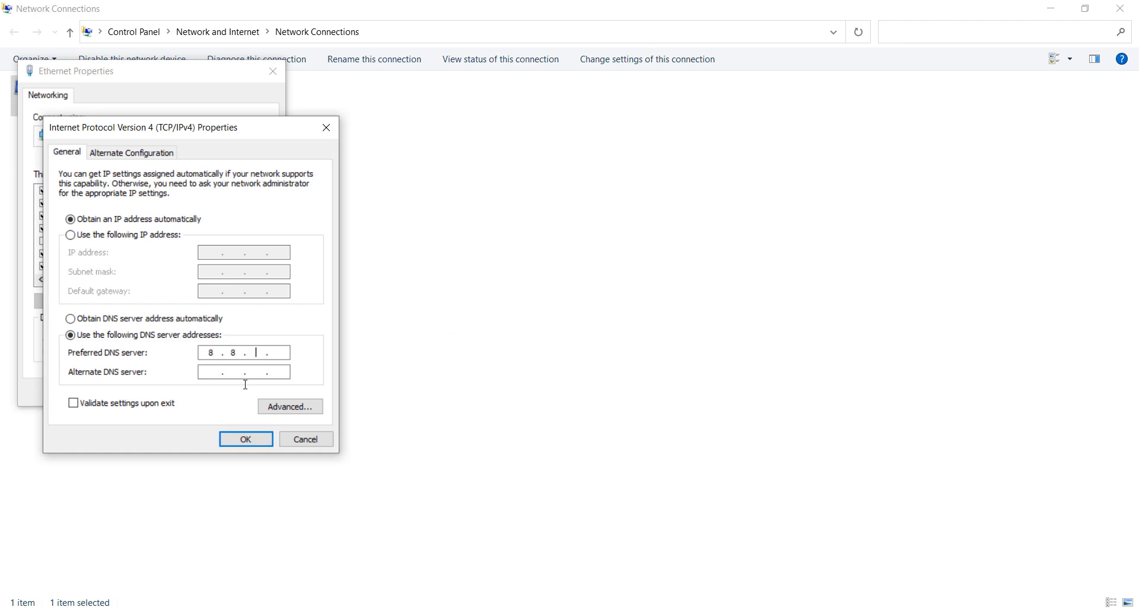
{"action": "type", "text": "8.8"}
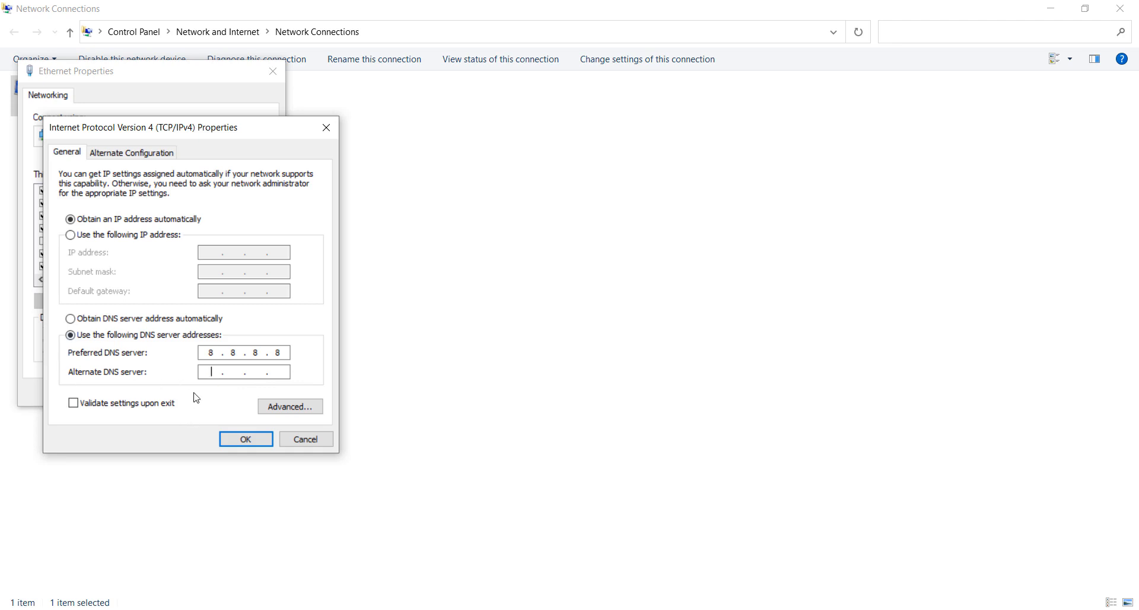
{"action": "type", "text": "8.8.."}
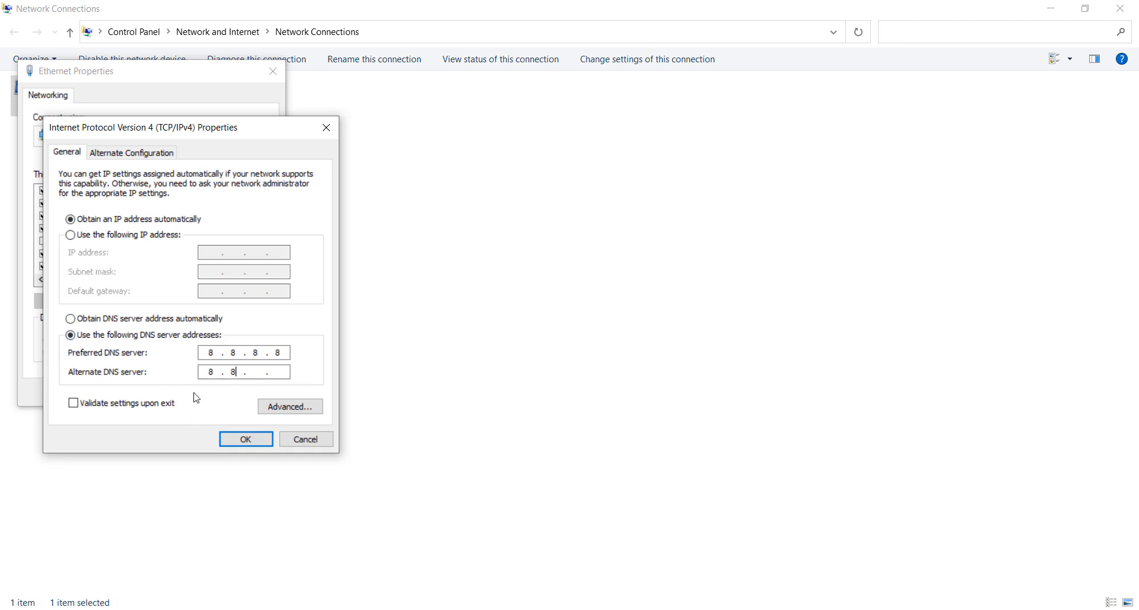
{"action": "type", "text": "4"}
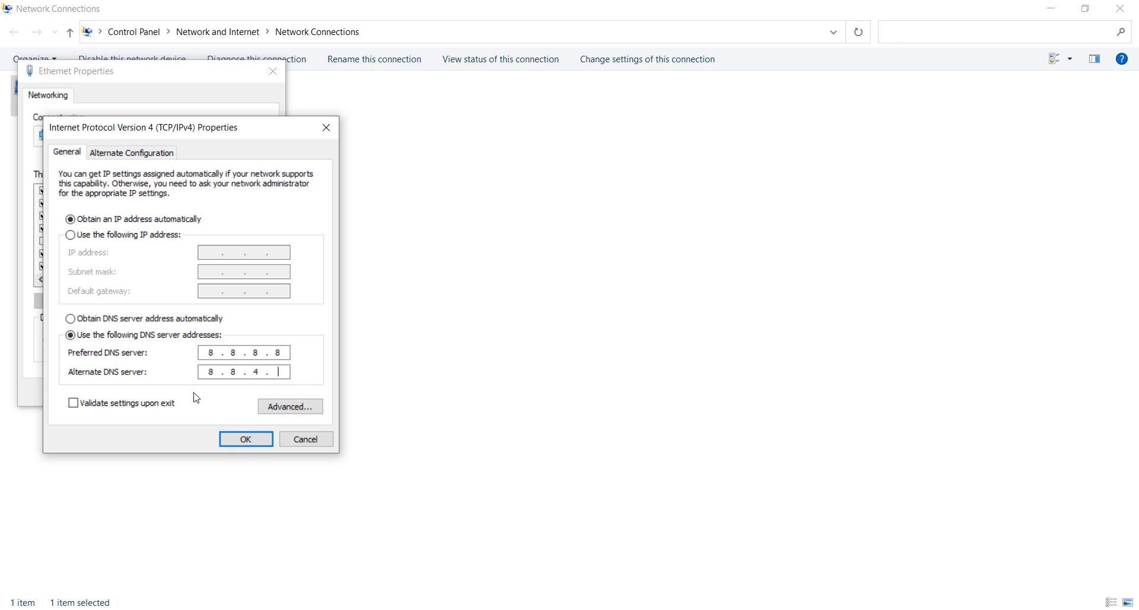
{"action": "type", "text": "4"}
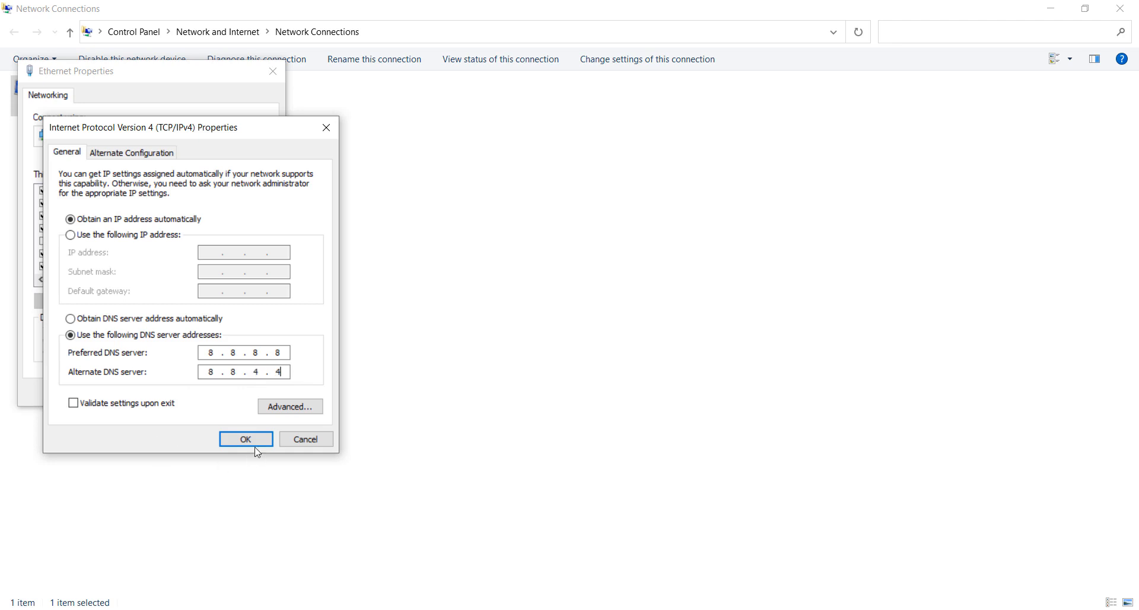
Confirm the new DNS addresses with OK and return to Opera's YouTube page
{"action": "left_click", "coordinate": [244, 439]}
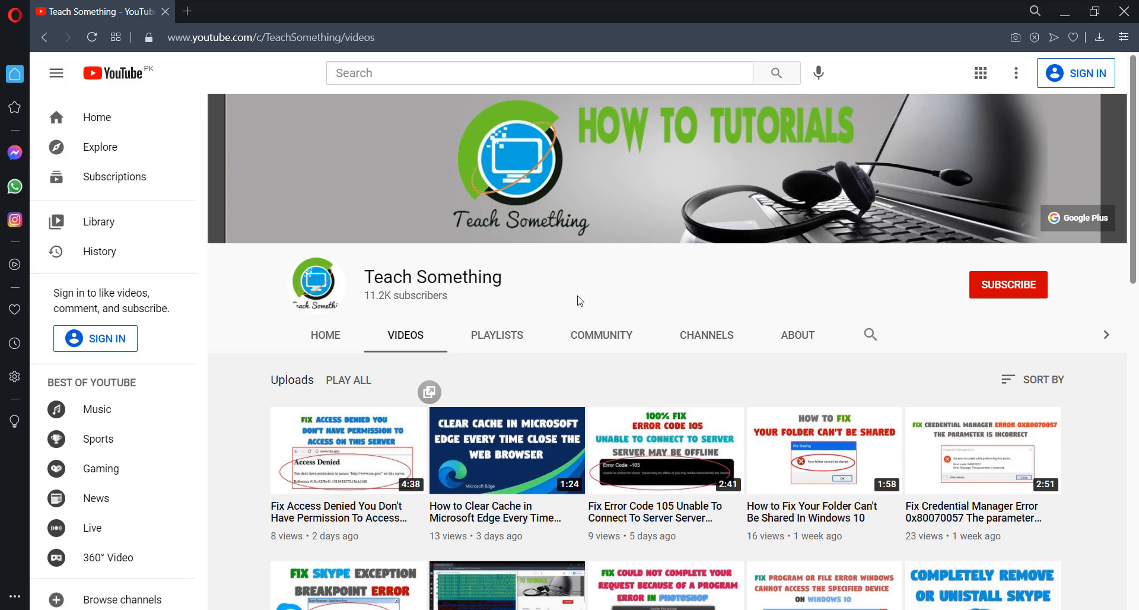
{"action": "mouse_move", "coordinate": [1024, 280]}
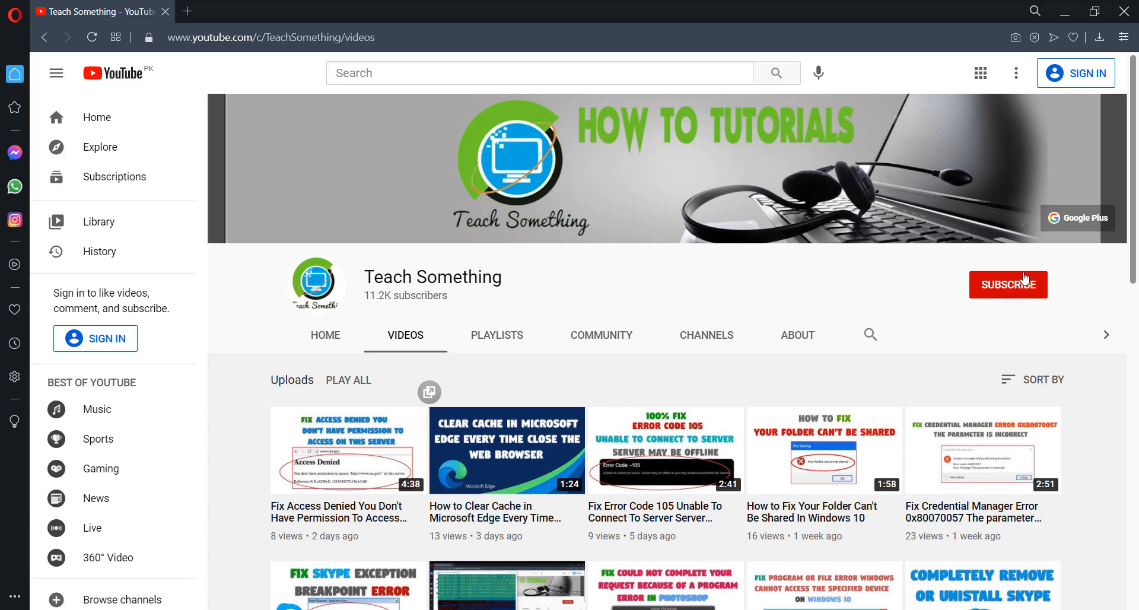